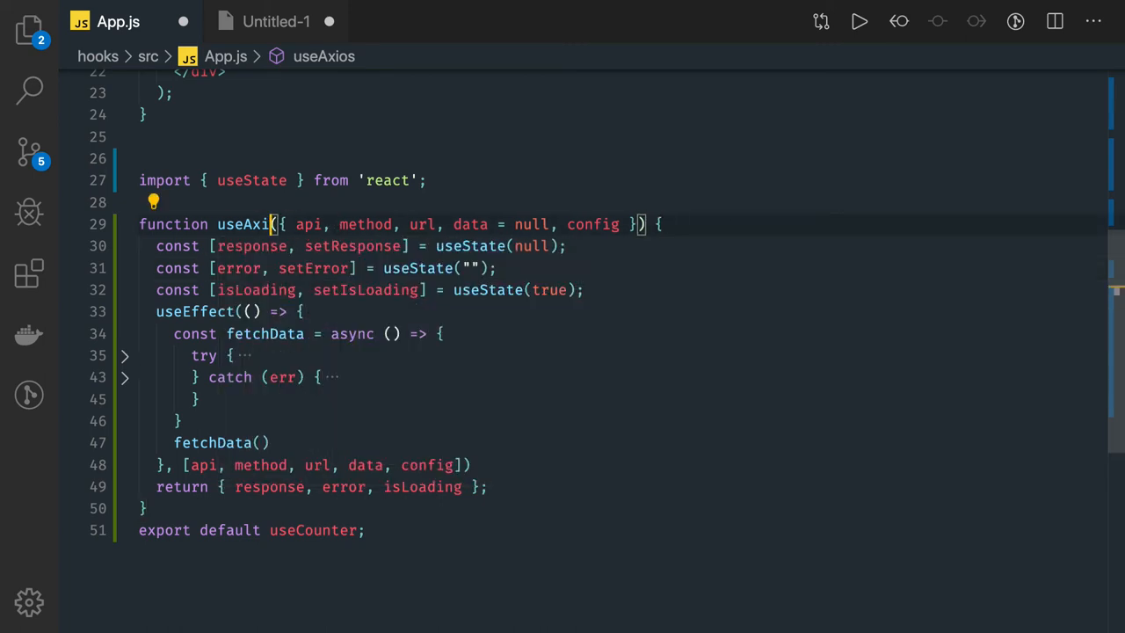
Rename useAxios to useFetch and destructure only { url, options } as its parameters
{"action": "type", "text": "Fetch"}
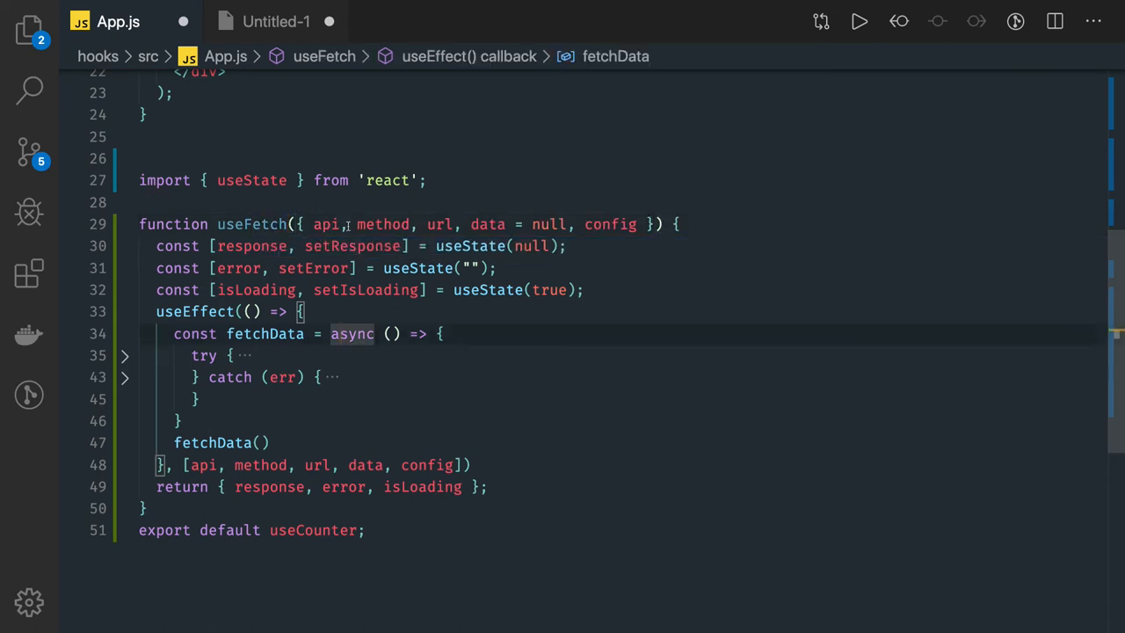
{"action": "mouse_move", "coordinate": [327, 225]}
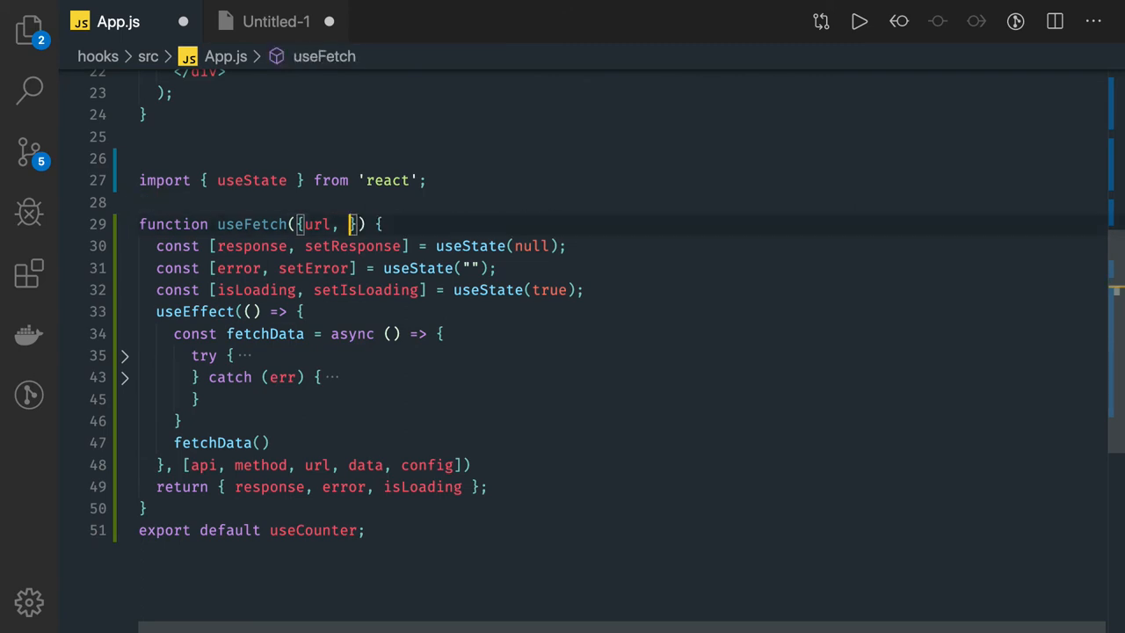
{"action": "type", "text": "OPT"}
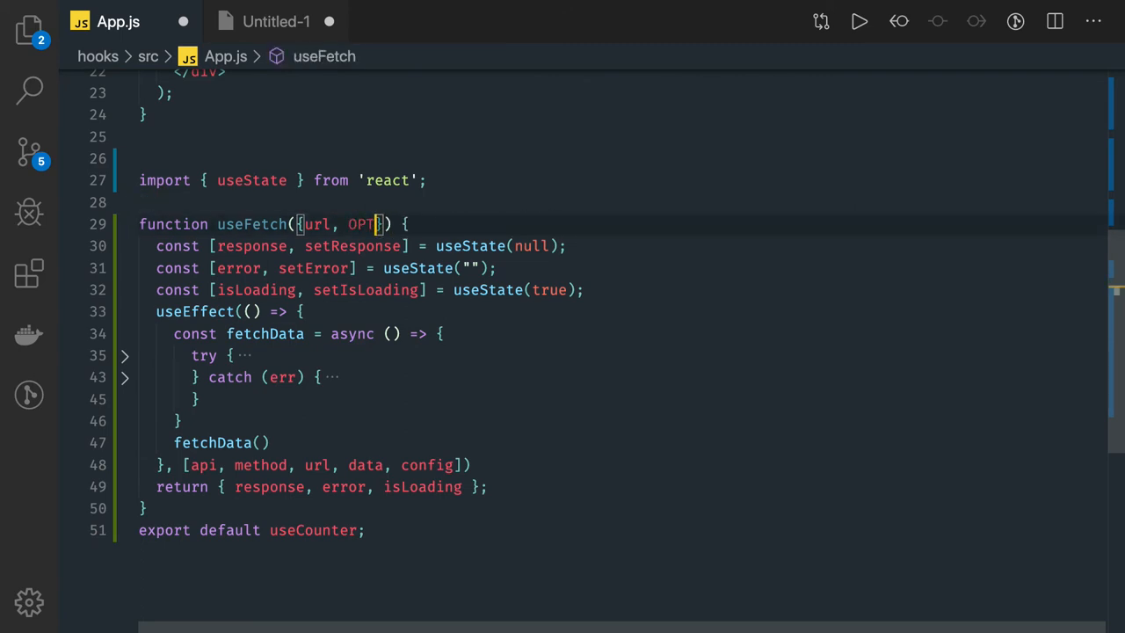
{"action": "type", "text": "options"}
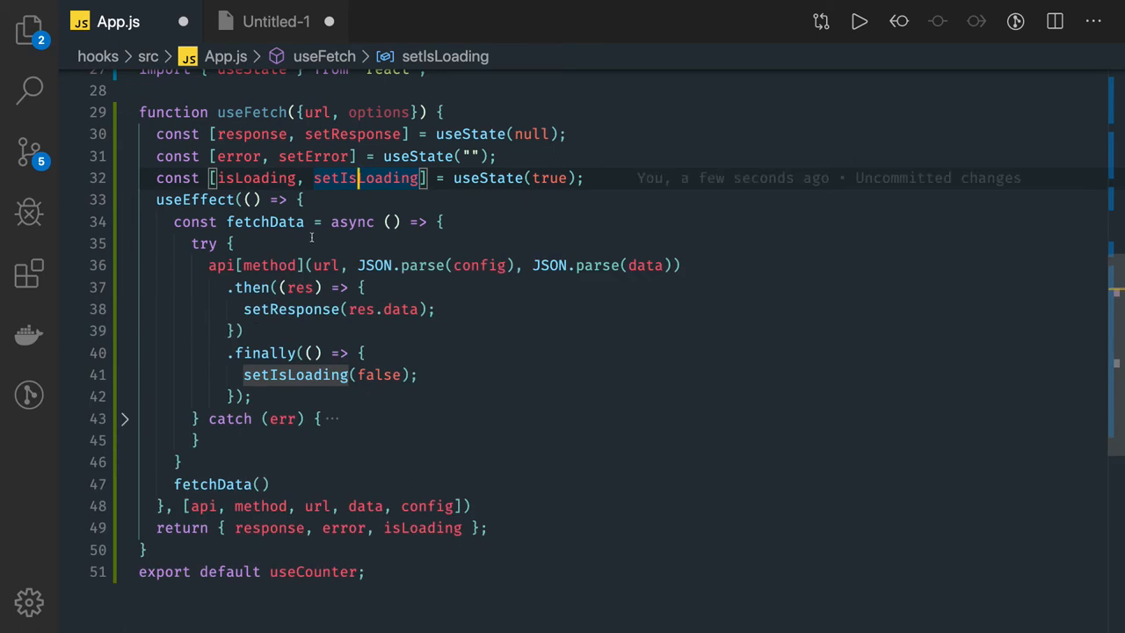
Select and delete the old api[method] .then/.finally request chain, emptying the try block
{"action": "left_click", "coordinate": [440, 222]}
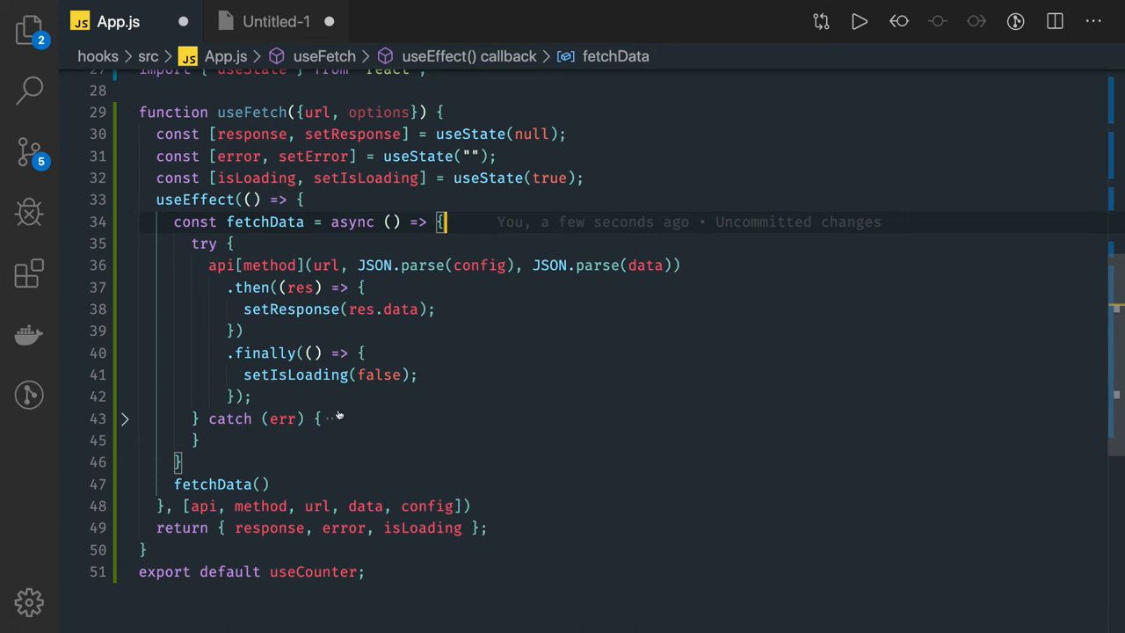
{"action": "left_click", "coordinate": [264, 374]}
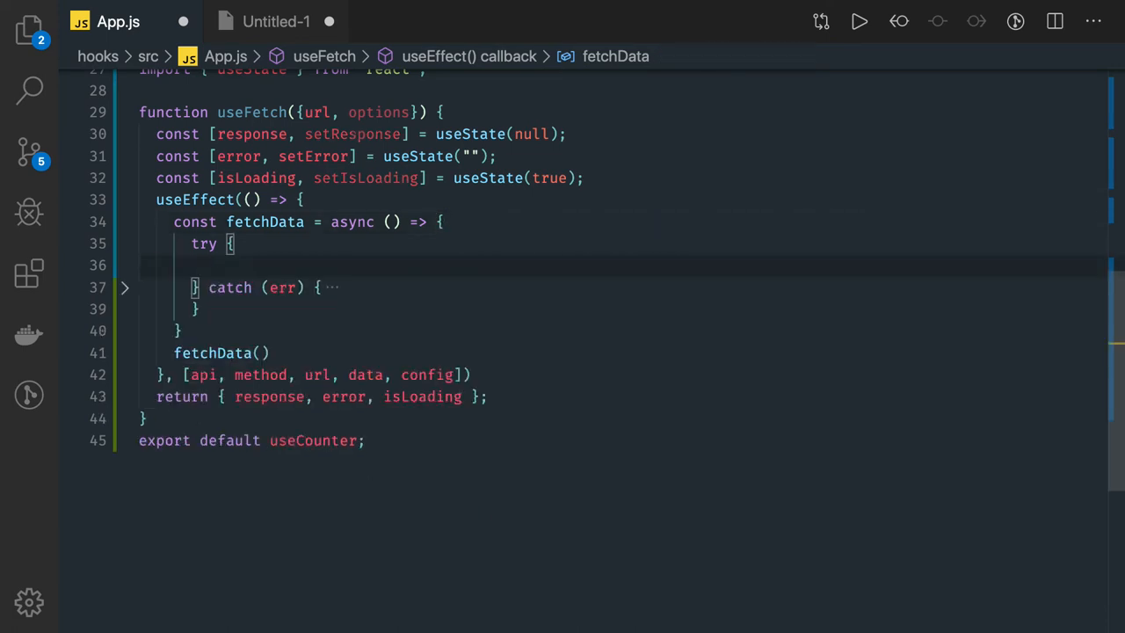
Add const res = await fetch(url, options); inside the try block
{"action": "type", "text": "CONS"}
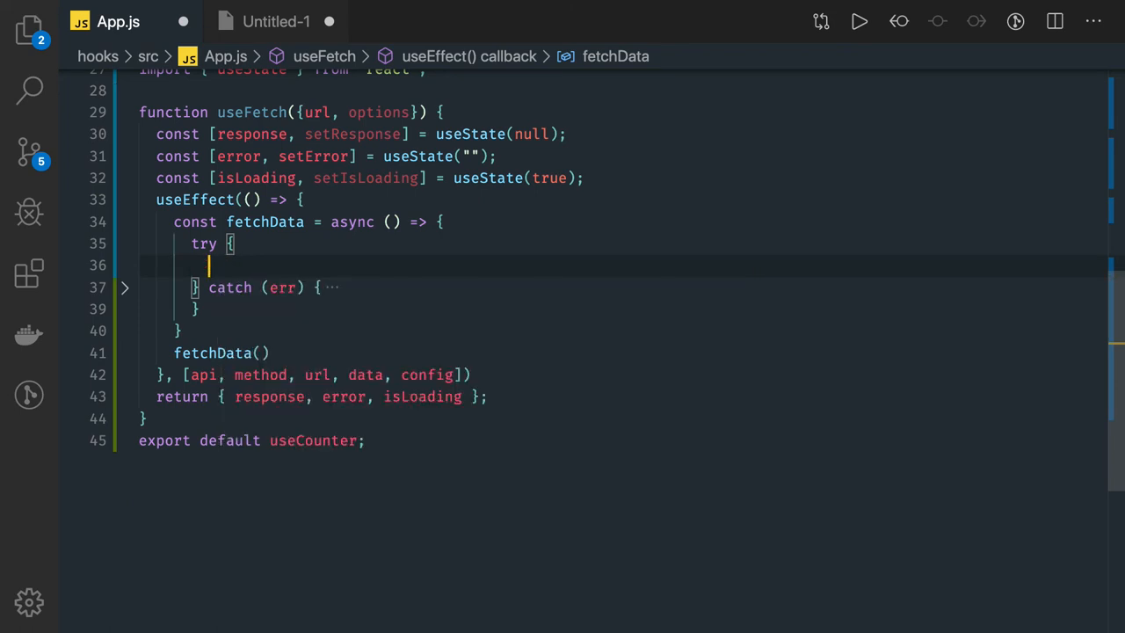
{"action": "type", "text": "const res"}
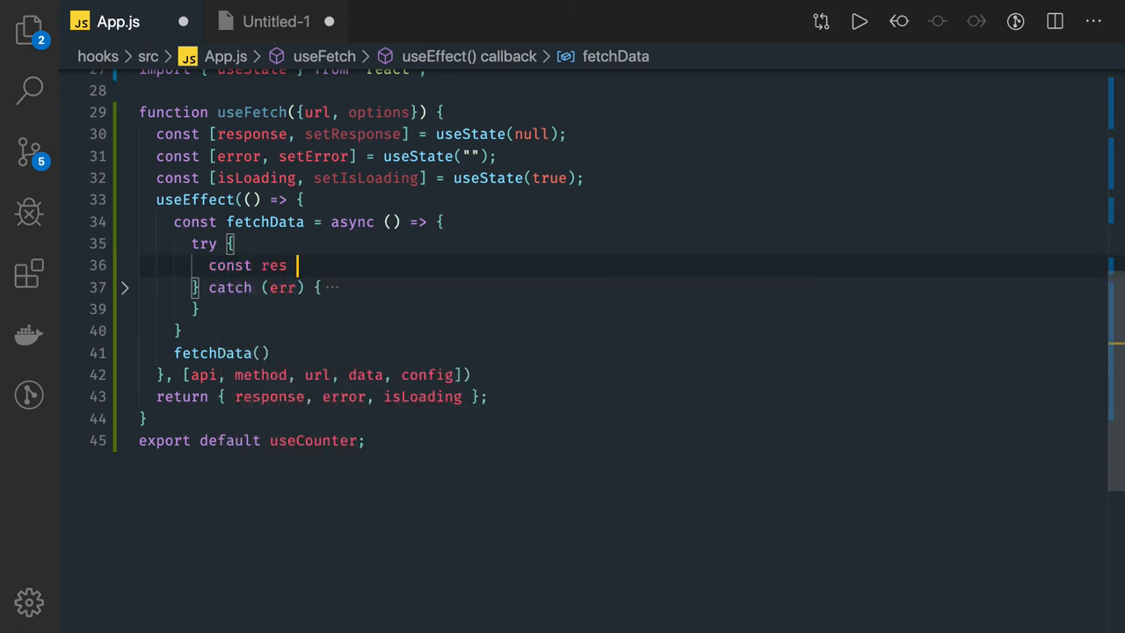
{"action": "type", "text": "= await"}
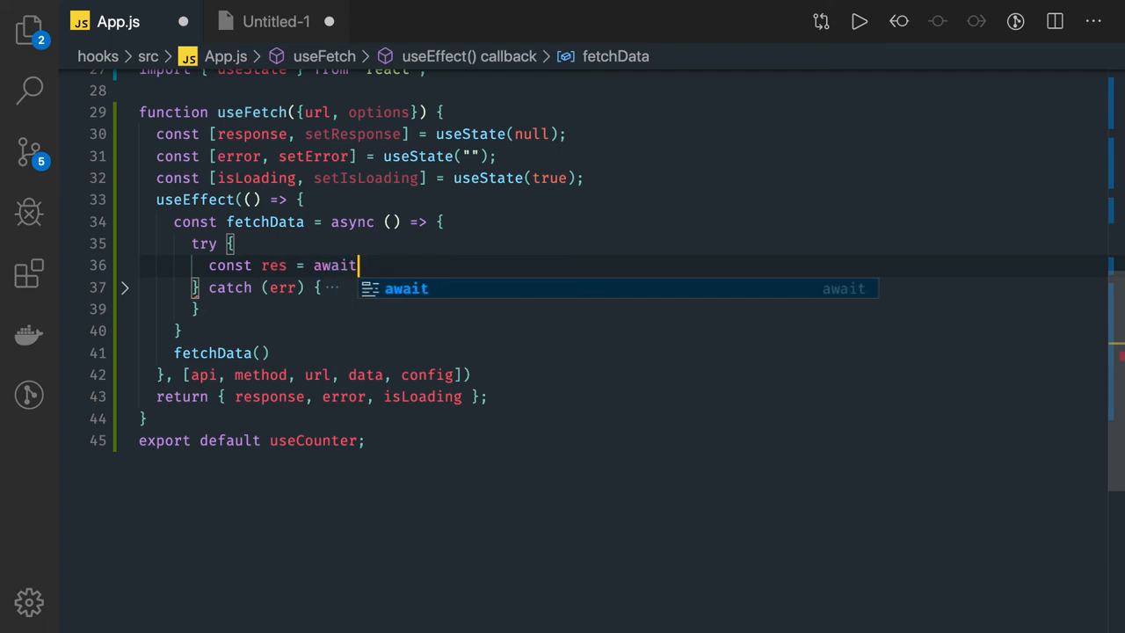
{"action": "type", "text": "fetch(url,"}
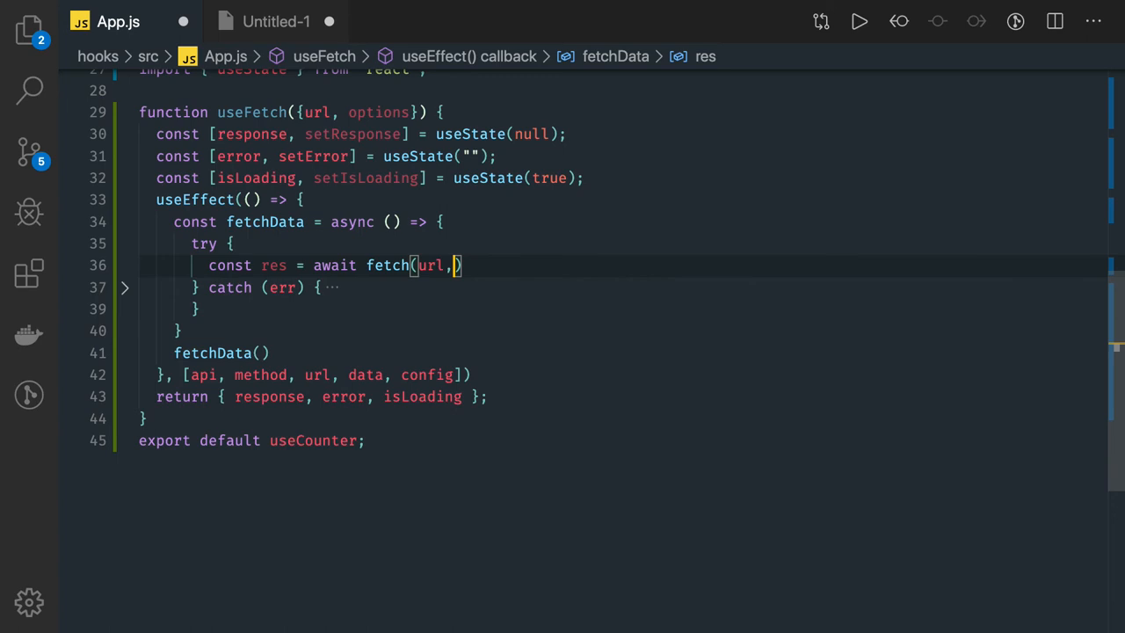
{"action": "type", "text": "options"}
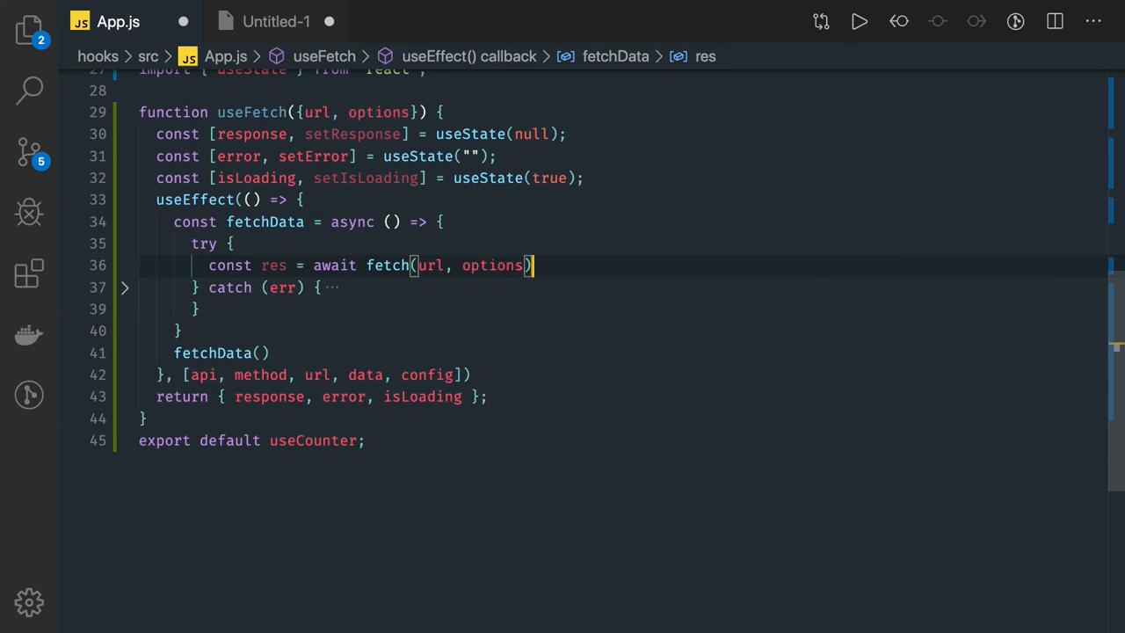
Add const json = await res.json(); and begin the following set call
{"action": "type", "text": "const json ="}
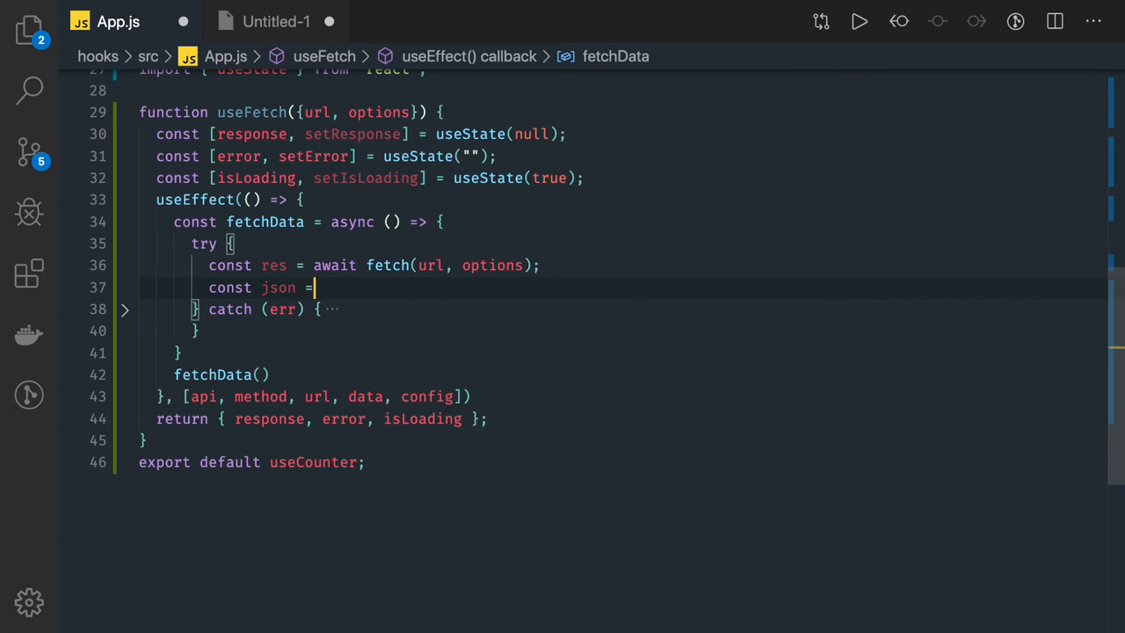
{"action": "type", "text": "await"}
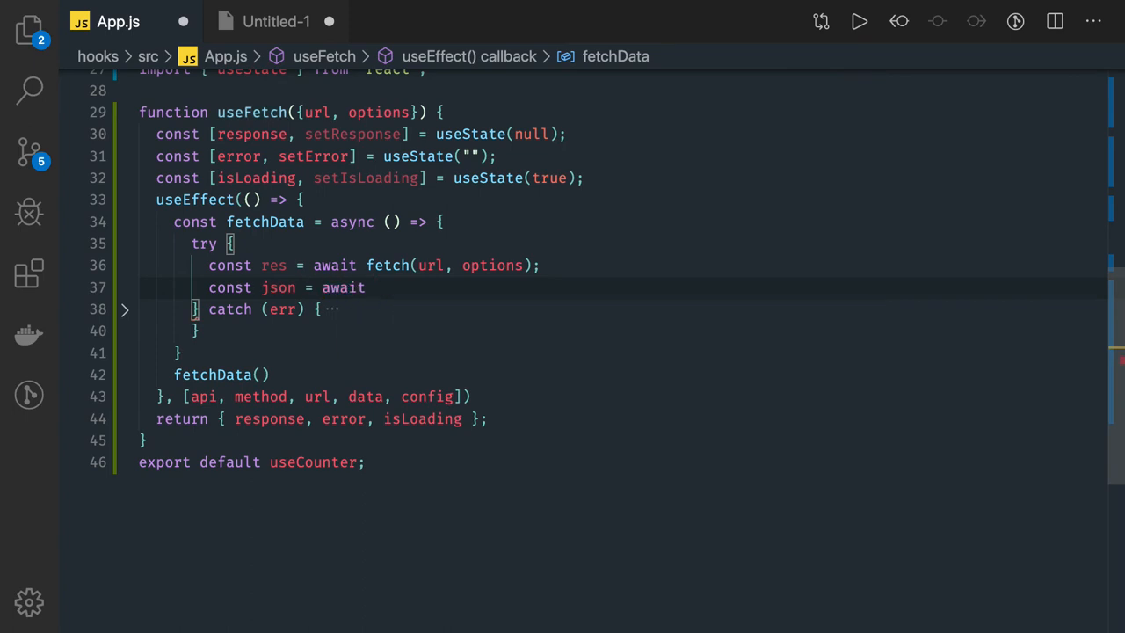
{"action": "type", "text": "res.json();"}
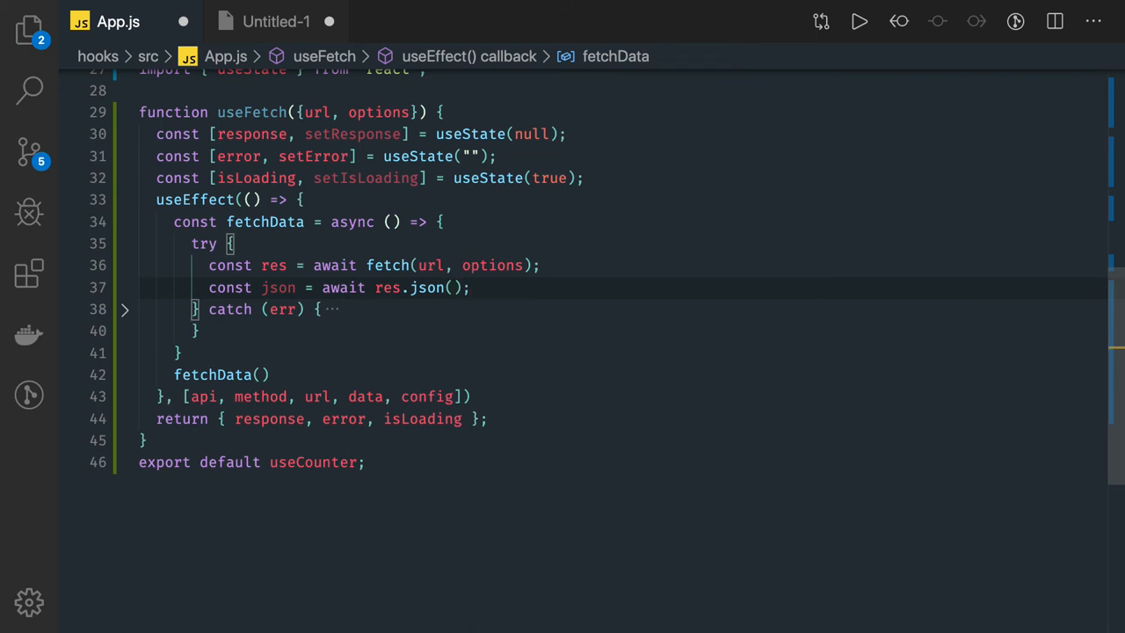
{"action": "type", "text": "set"}
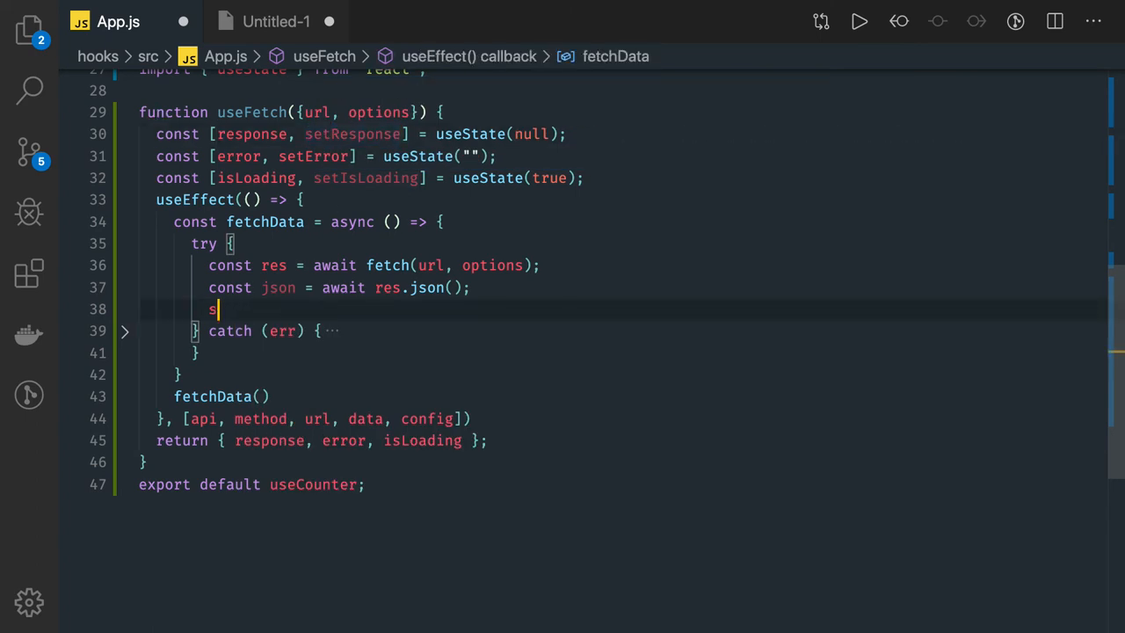
Add setResponse(json); and setIsLoading(false); after the json line using autocomplete
{"action": "type", "text": "setResponse("}
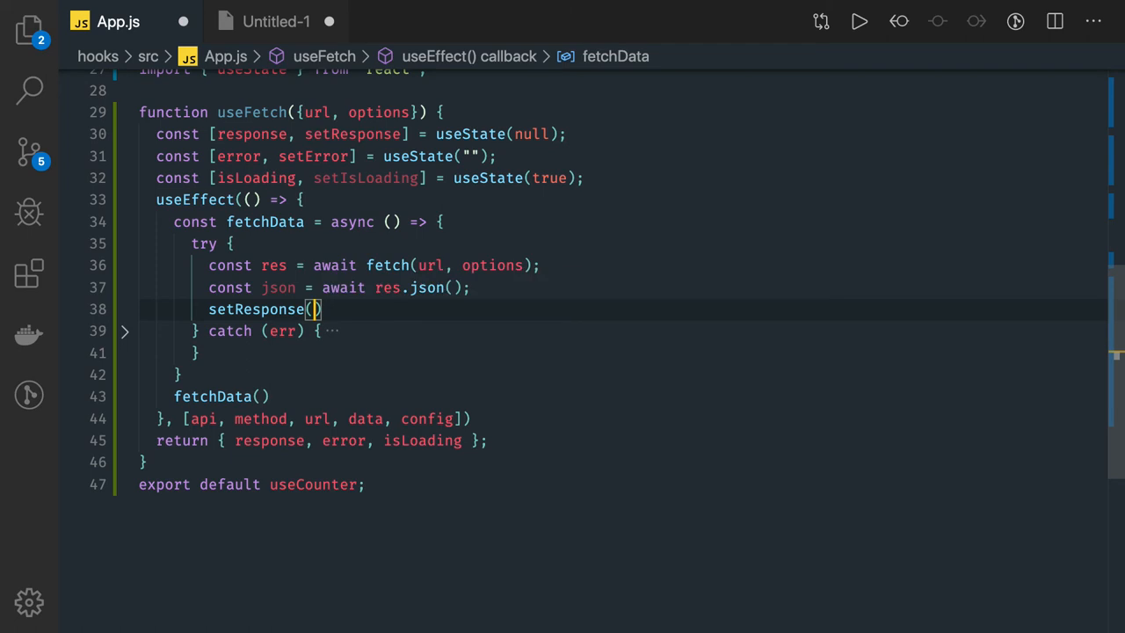
{"action": "type", "text": "json"}
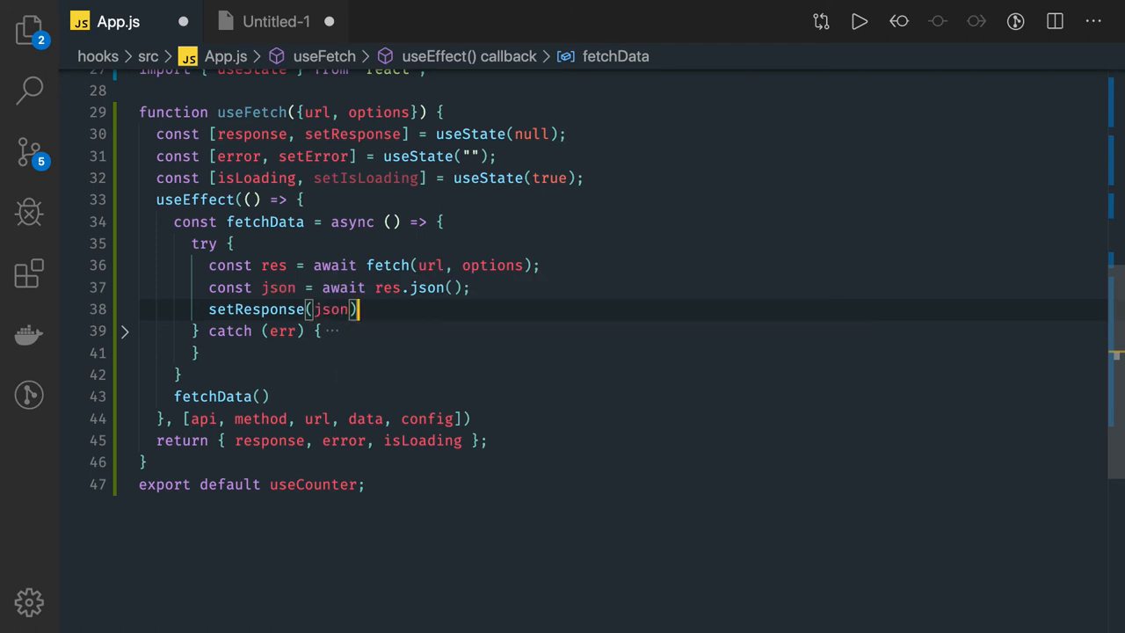
{"action": "type", "text": "set"}
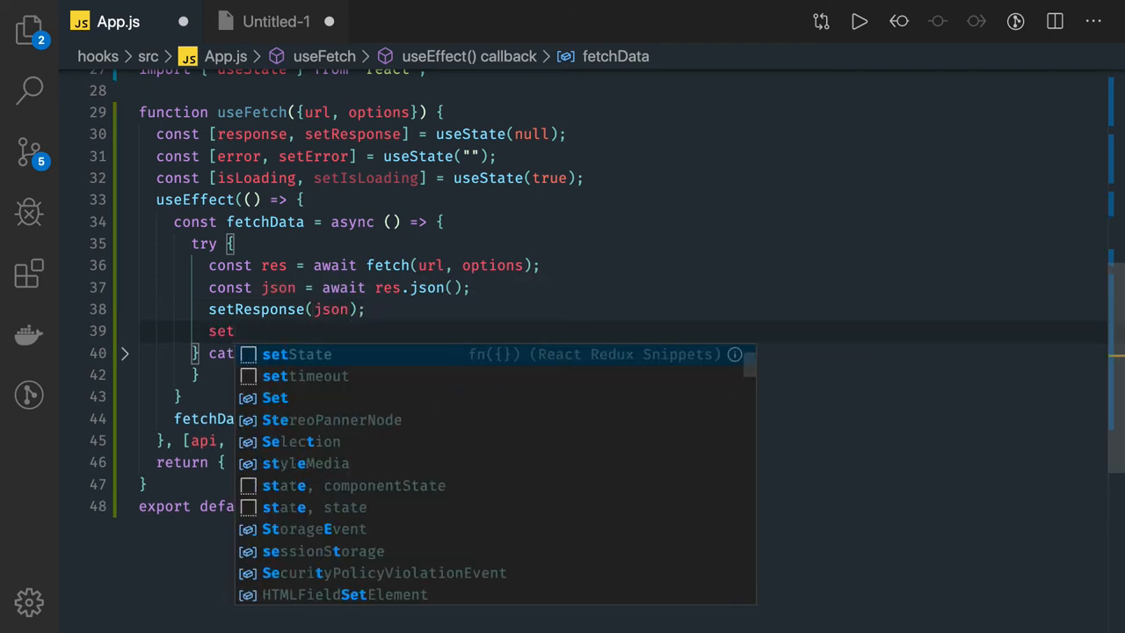
{"action": "type", "text": "lo"}
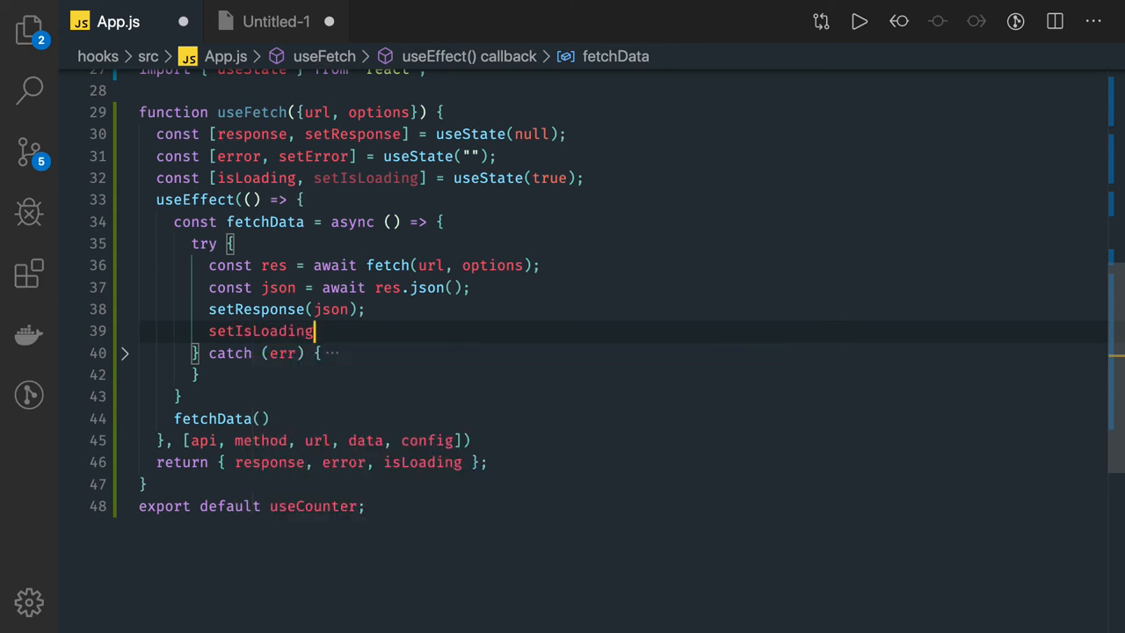
{"action": "type", "text": "()"}
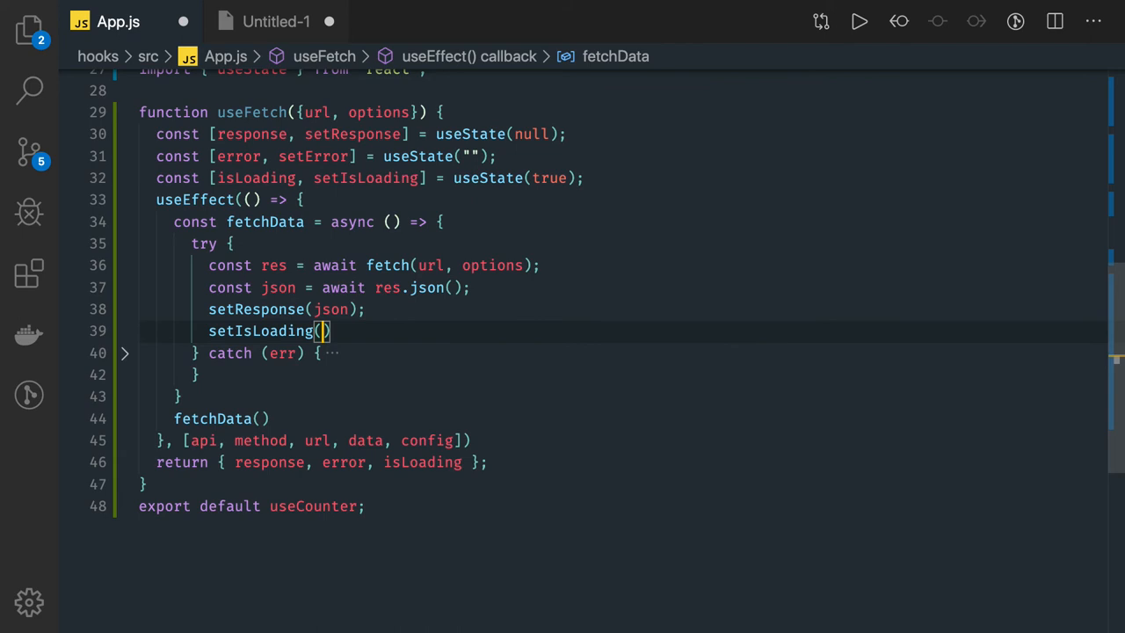
{"action": "type", "text": "false);"}
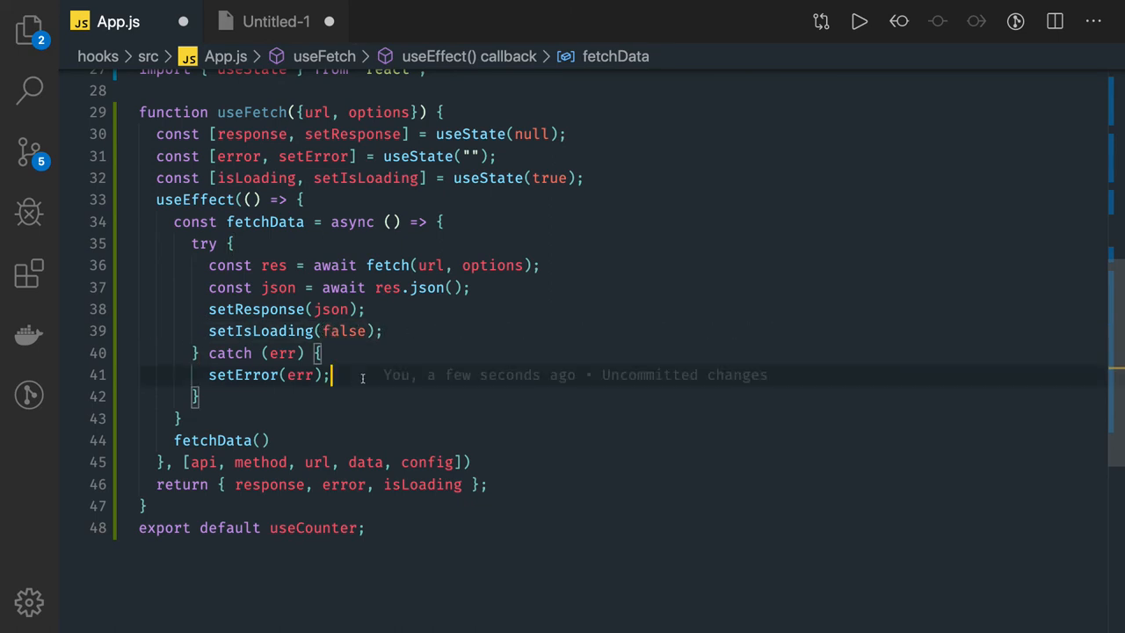
Add setIsLoading(false); and setResponse(null); to the catch block after setError(err)
{"action": "type", "text": "setIsLoading(false);"}
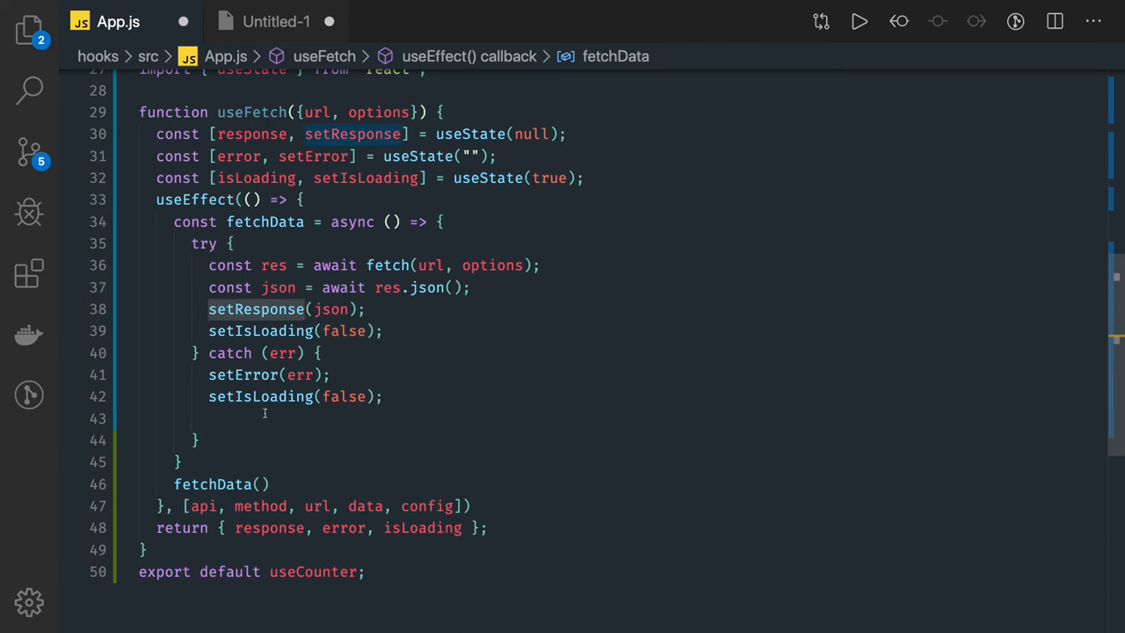
{"action": "type", "text": "setResponse("}
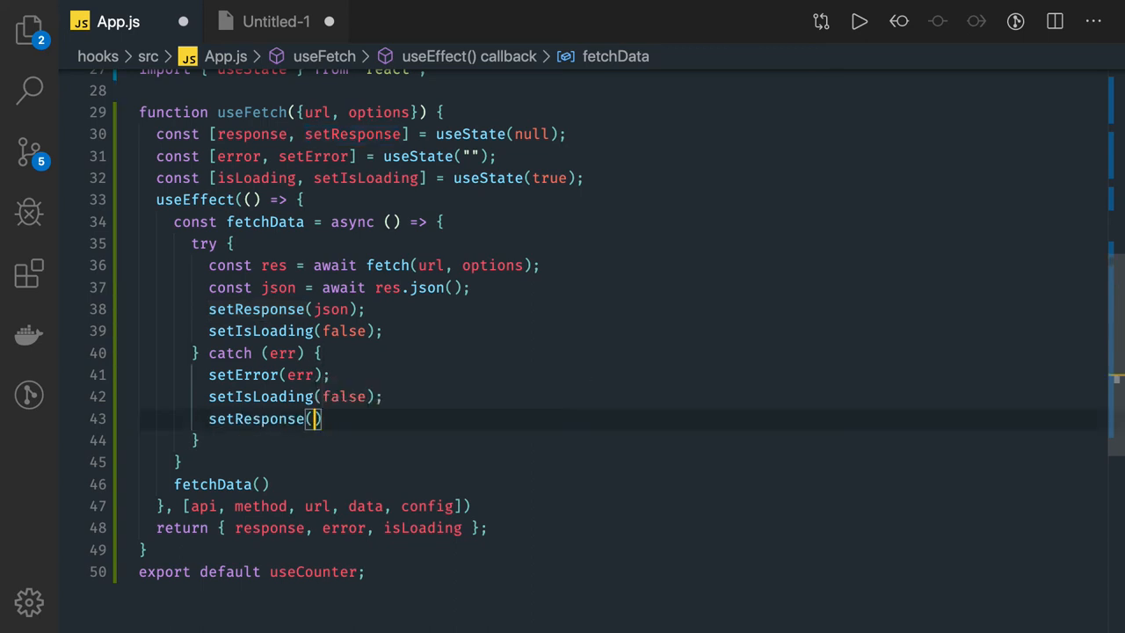
{"action": "type", "text": "null"}
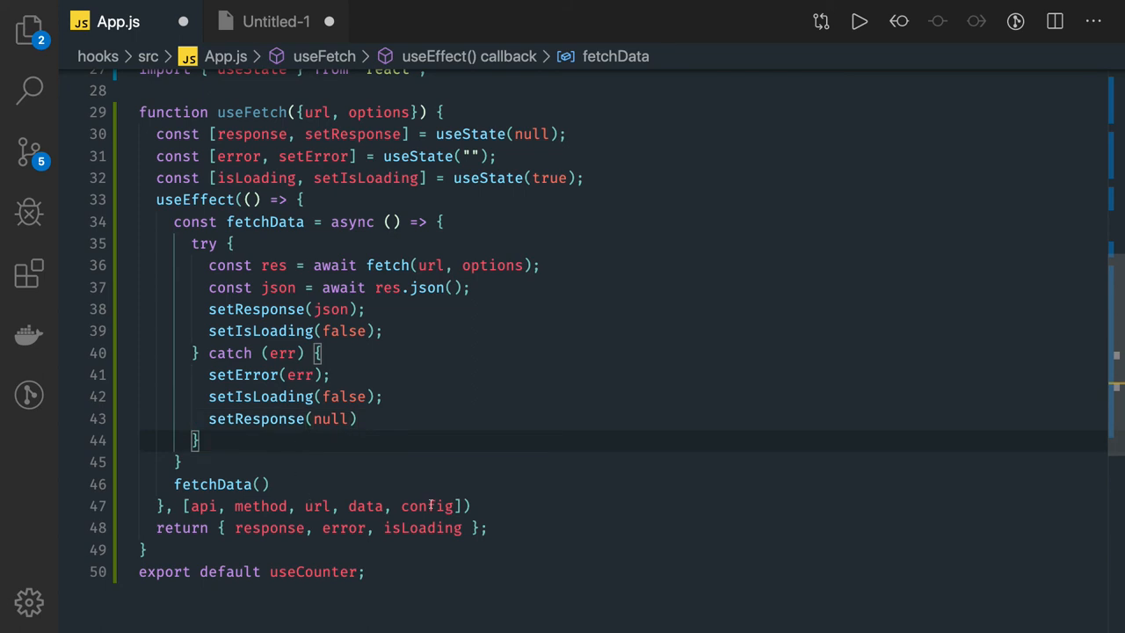
{"action": "mouse_move", "coordinate": [429, 507]}
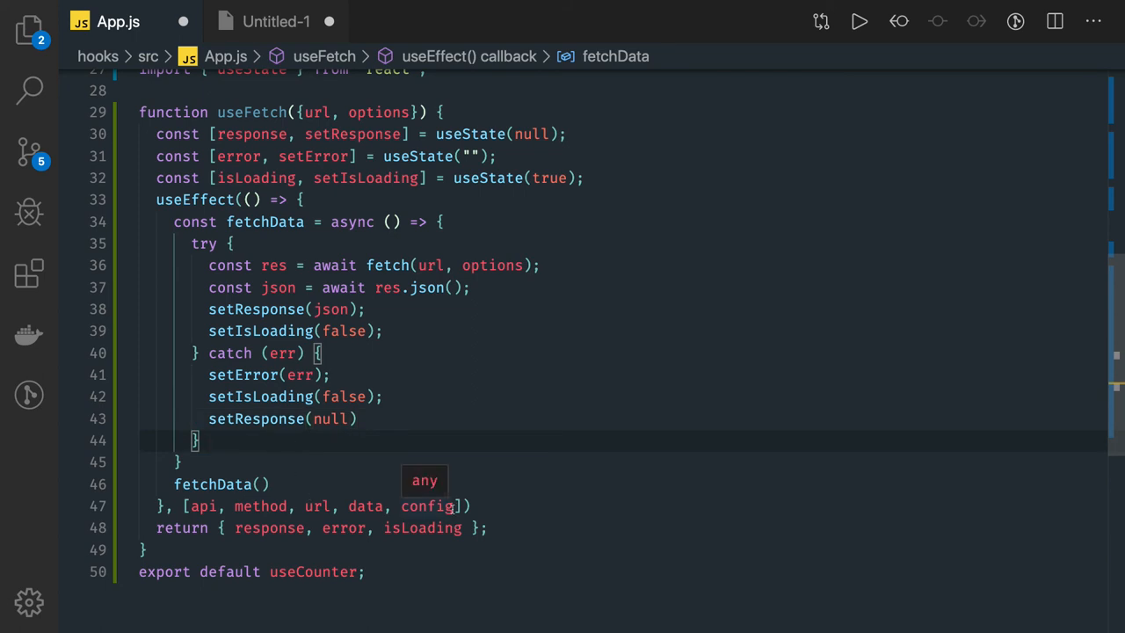
Replace the useEffect dependencies [api, method, url, data, config] with [url, options]
{"action": "left_click", "coordinate": [292, 527]}
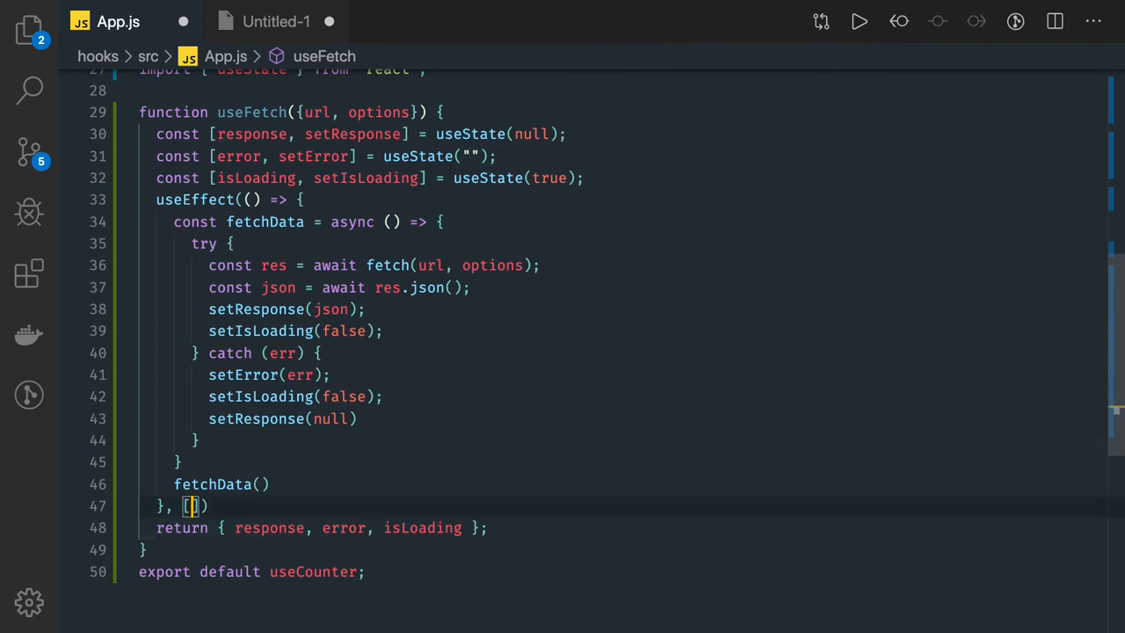
{"action": "type", "text": "api, method, url, data, config"}
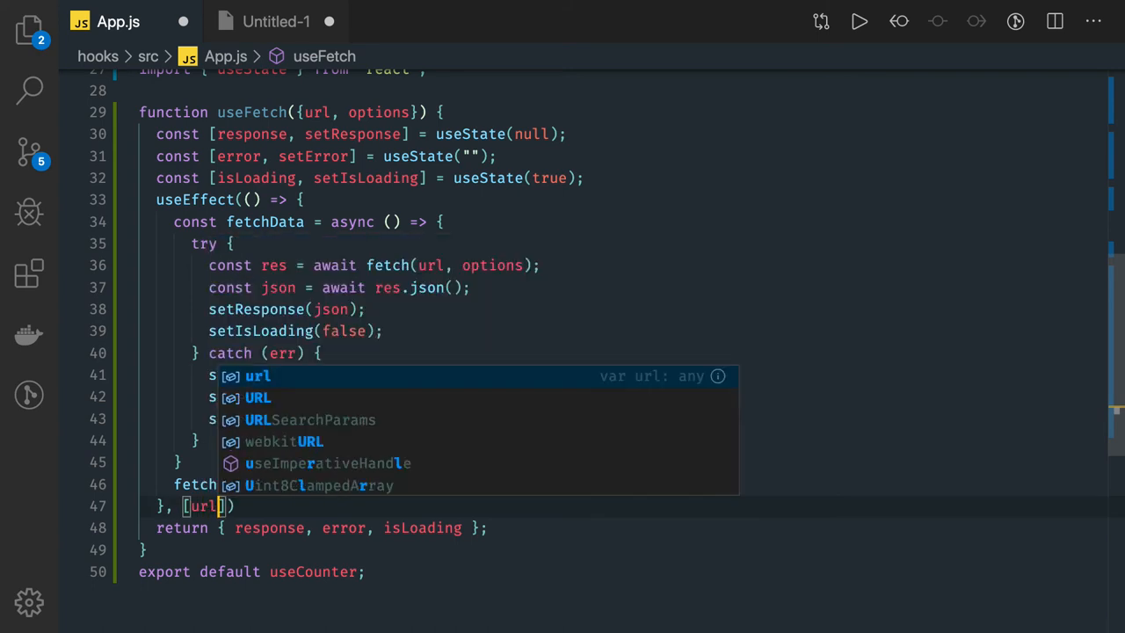
{"action": "type", "text": "i"}
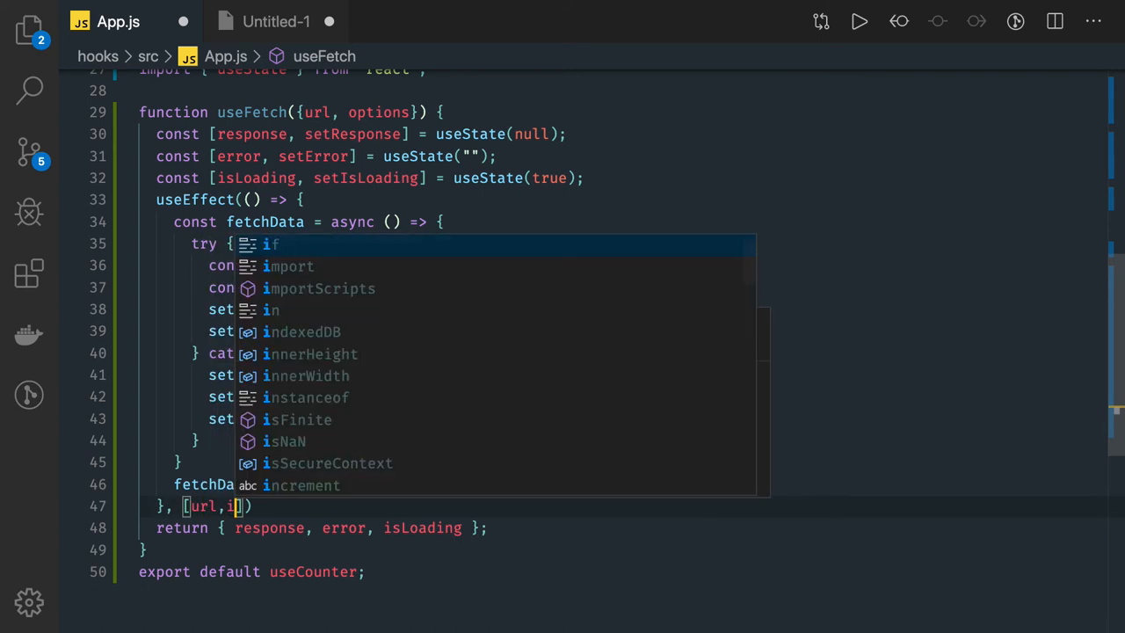
{"action": "type", "text": "ptions"}
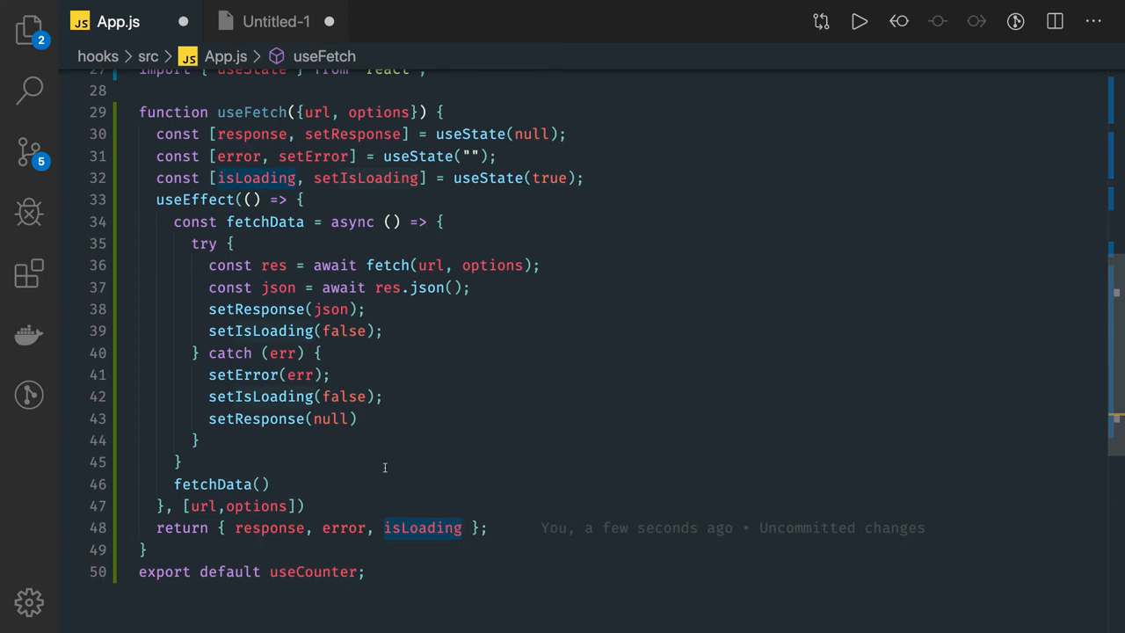
{"action": "scroll", "scroll_direction": "up", "scroll_amount": 3}
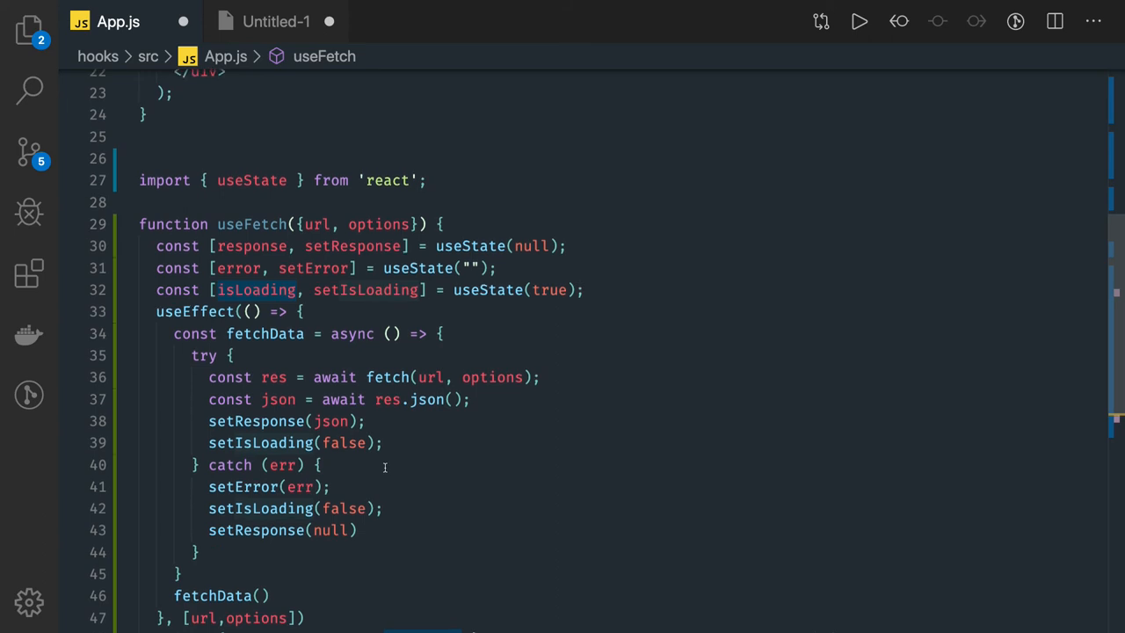
In Example, call useFetch instead of useAxios, dropping api/method/config and adding options: {}
{"action": "left_click", "coordinate": [253, 223]}
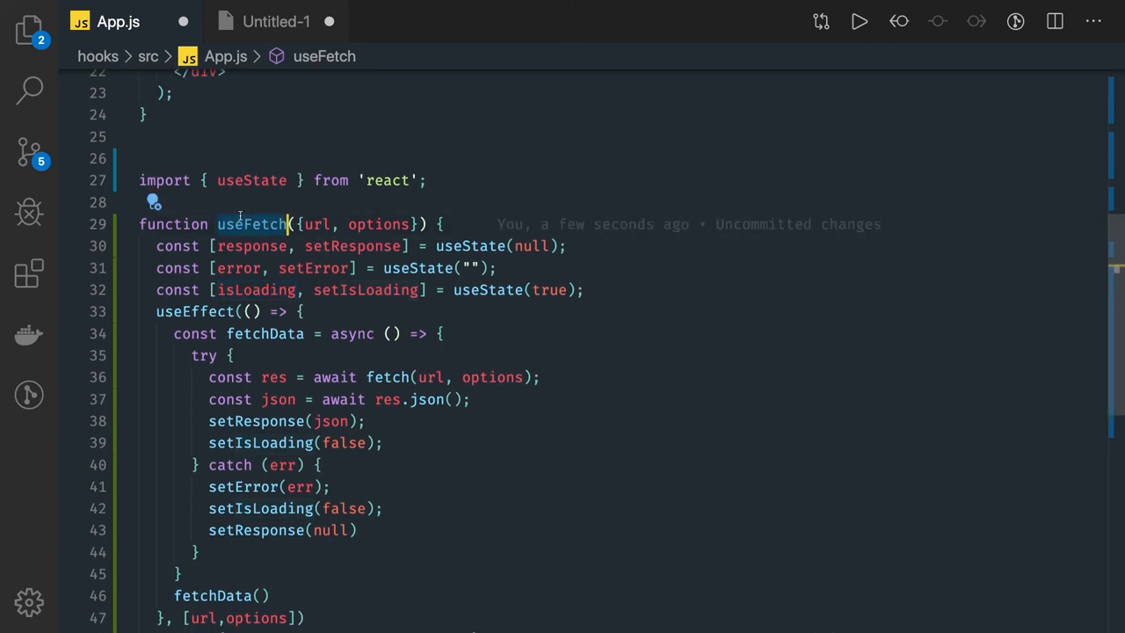
{"action": "scroll", "scroll_direction": "up", "scroll_amount": 3}
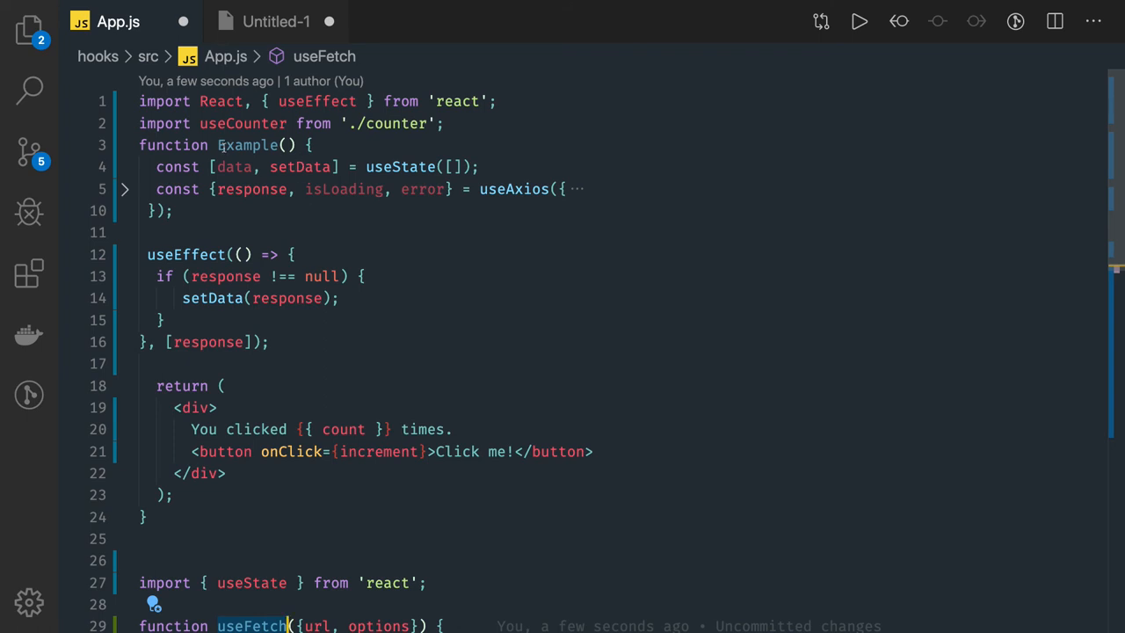
{"action": "left_click", "coordinate": [125, 190]}
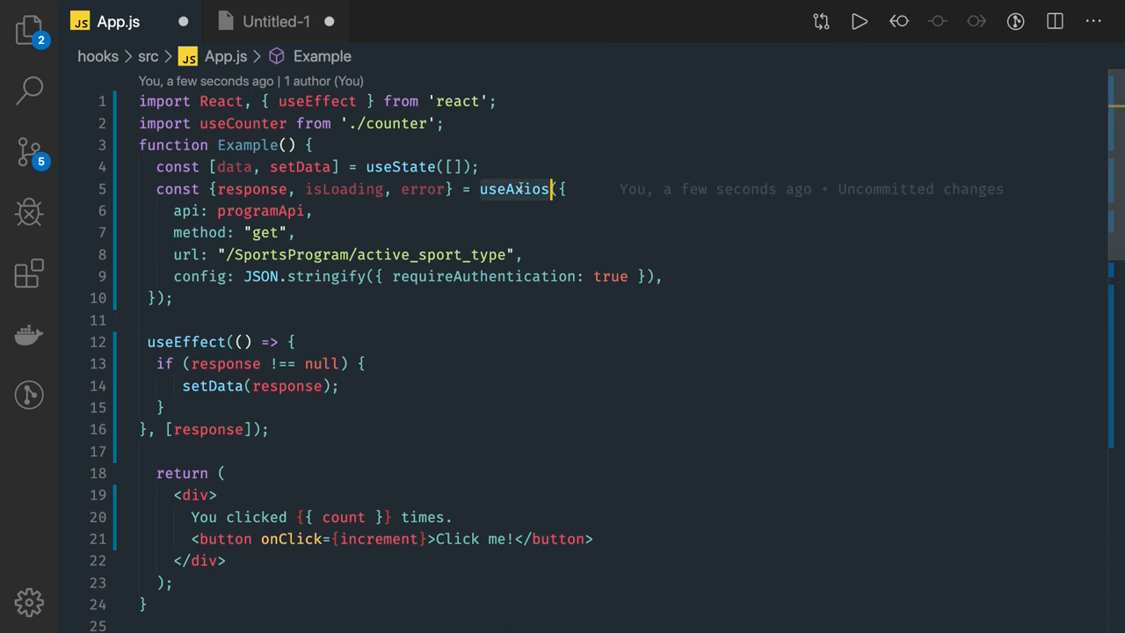
{"action": "type", "text": "useFetch"}
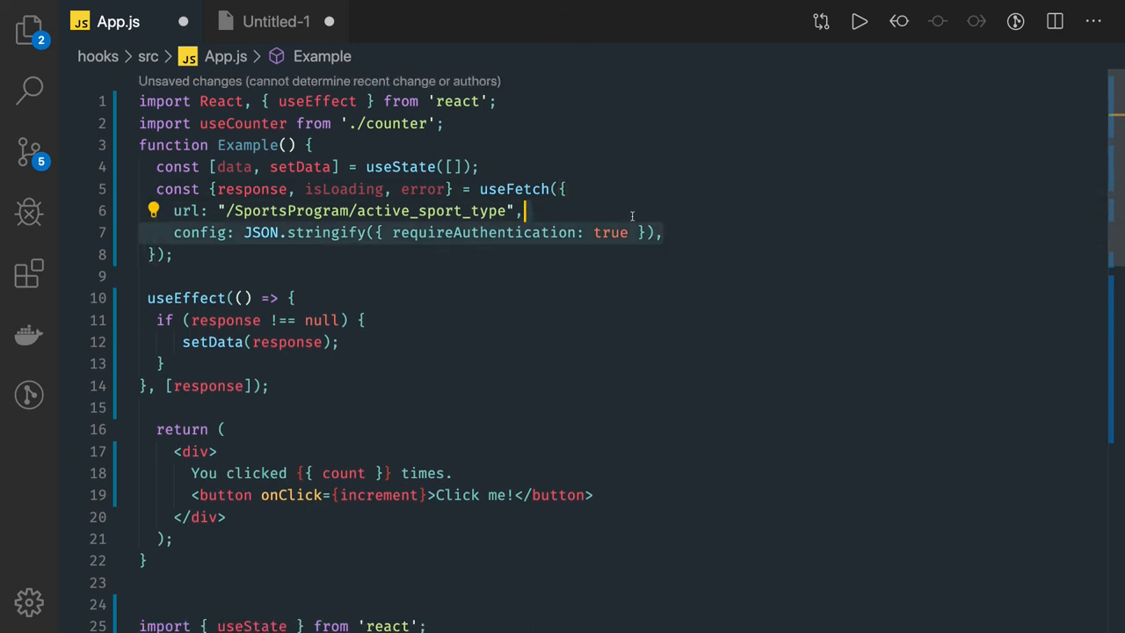
{"action": "type", "text": "options: {"}
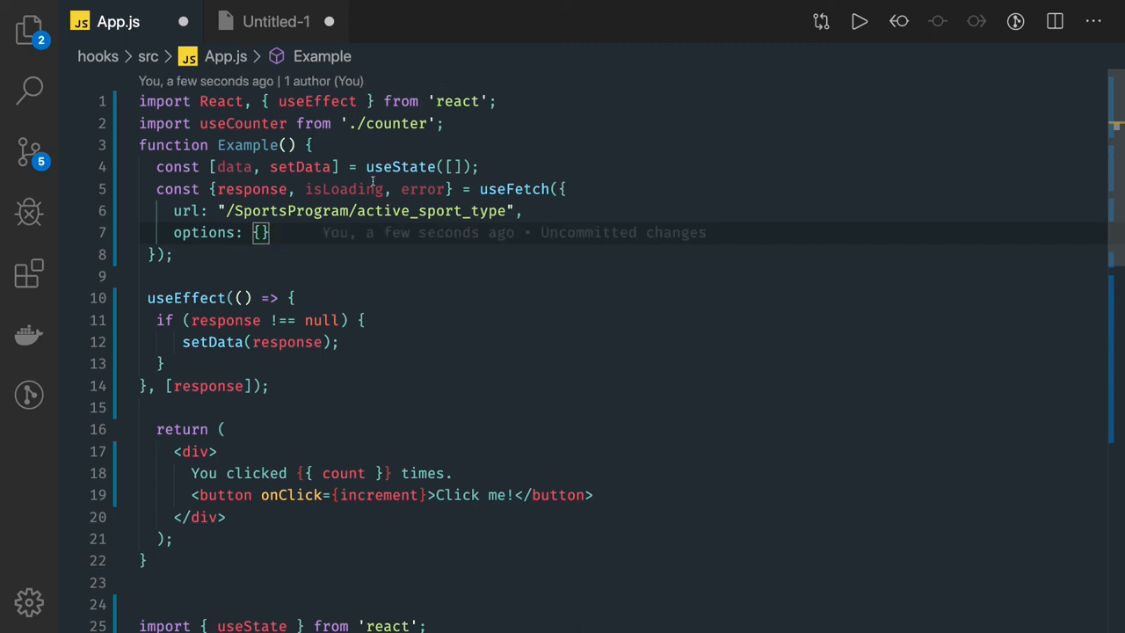
{"action": "scroll", "scroll_direction": "down", "scroll_amount": 3}
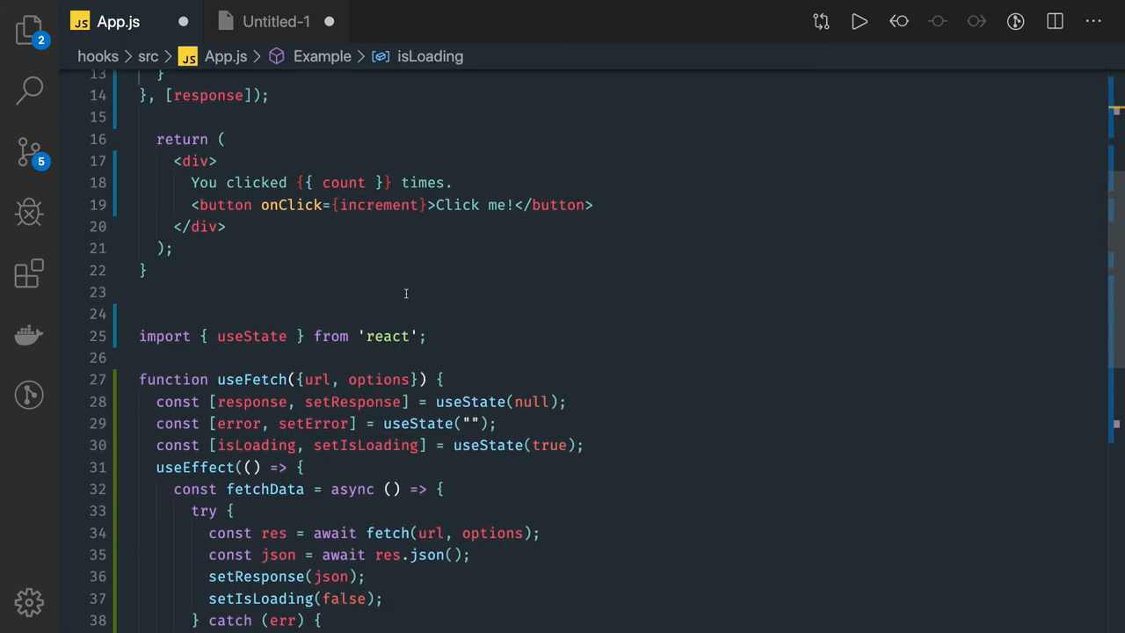
{"action": "scroll", "scroll_direction": "down", "scroll_amount": 3}
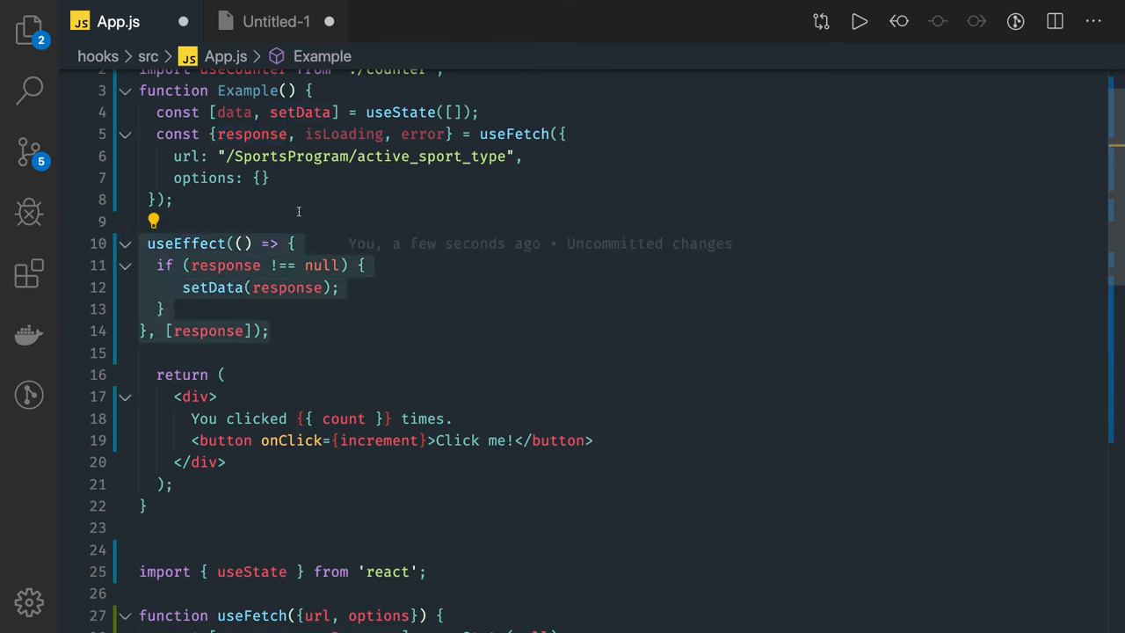
{"action": "scroll", "scroll_direction": "up", "scroll_amount": 3}
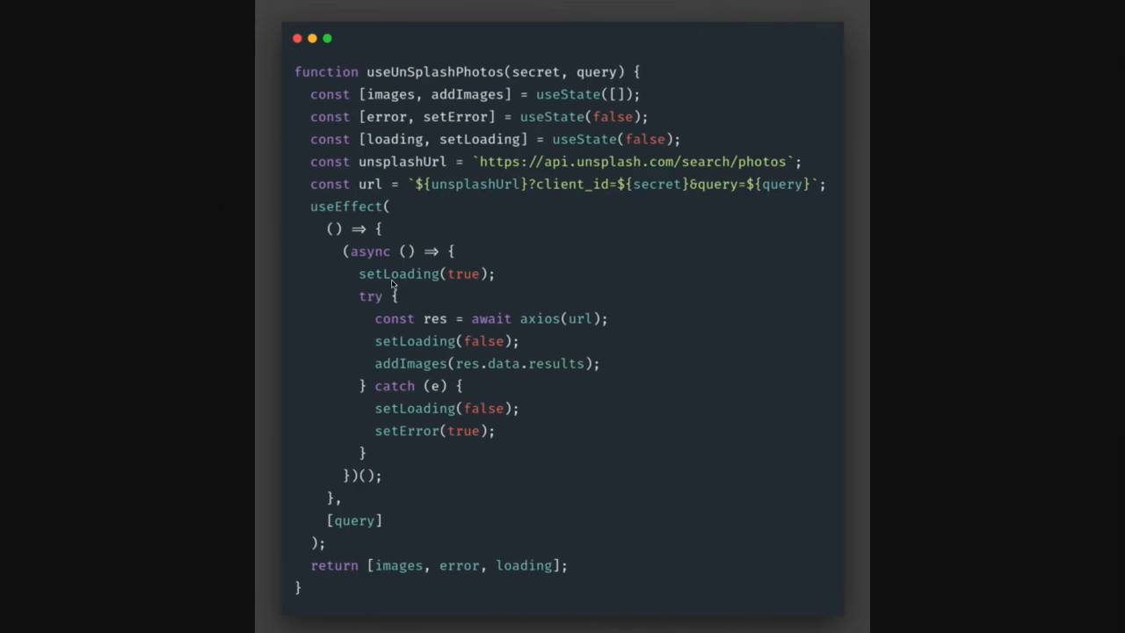
{"action": "mouse_move", "coordinate": [418, 211]}
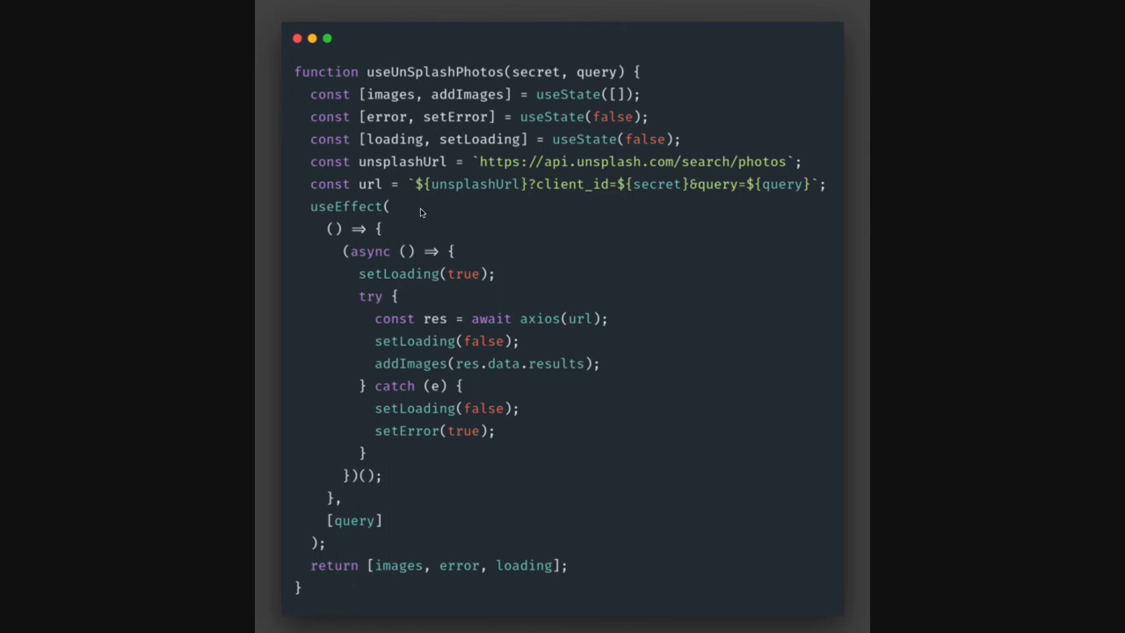
{"action": "mouse_move", "coordinate": [341, 150]}
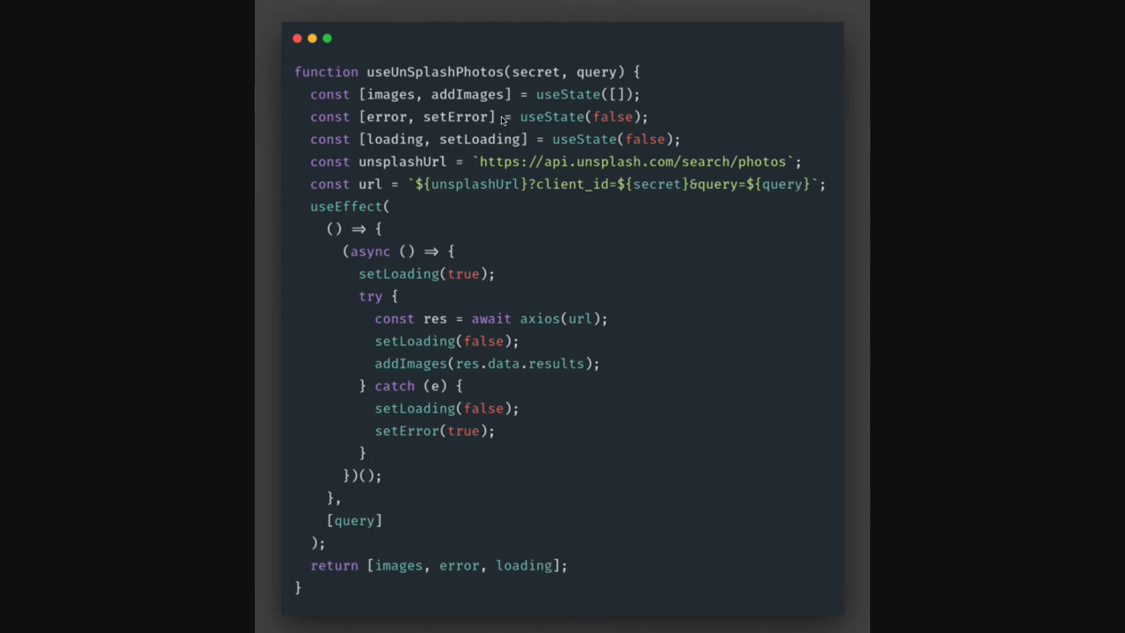
{"action": "mouse_move", "coordinate": [524, 169]}
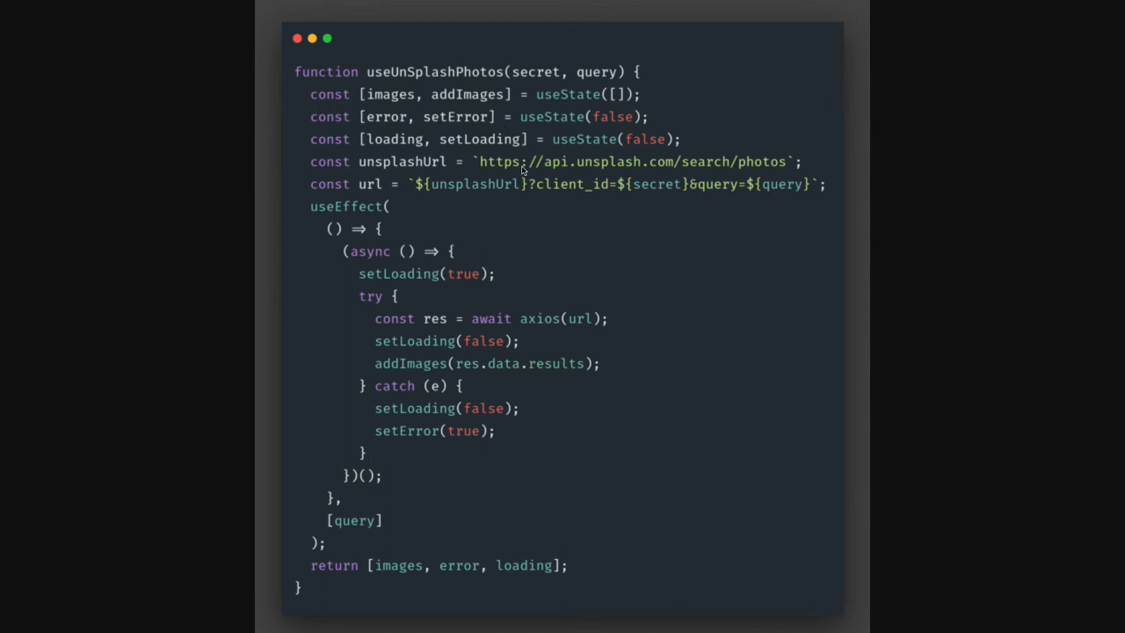
{"action": "mouse_move", "coordinate": [601, 184]}
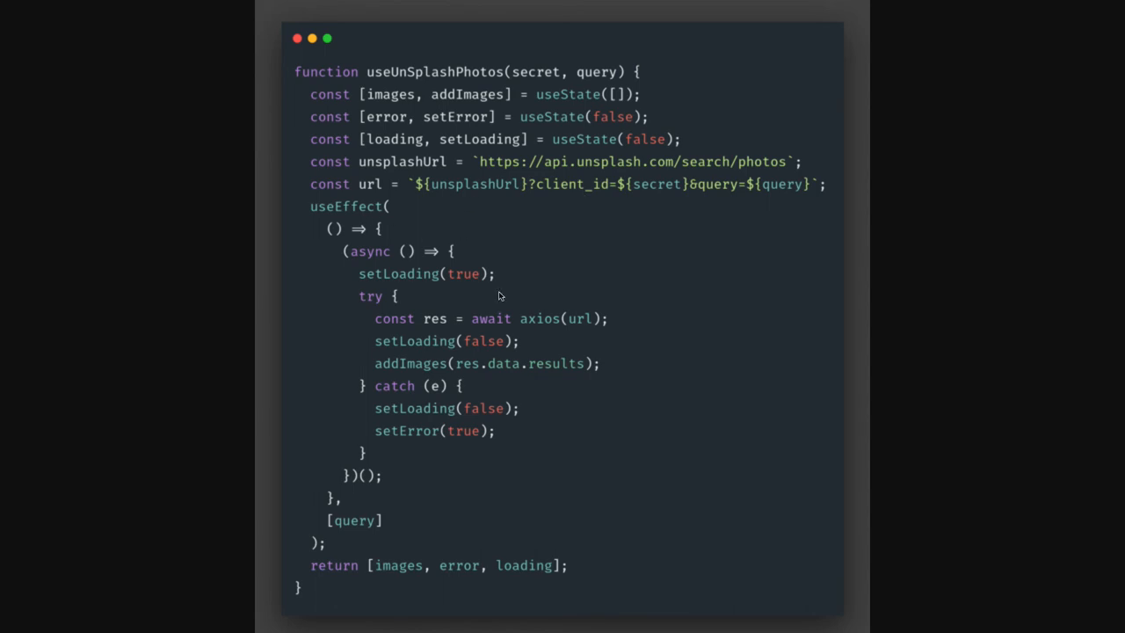
{"action": "mouse_move", "coordinate": [584, 74]}
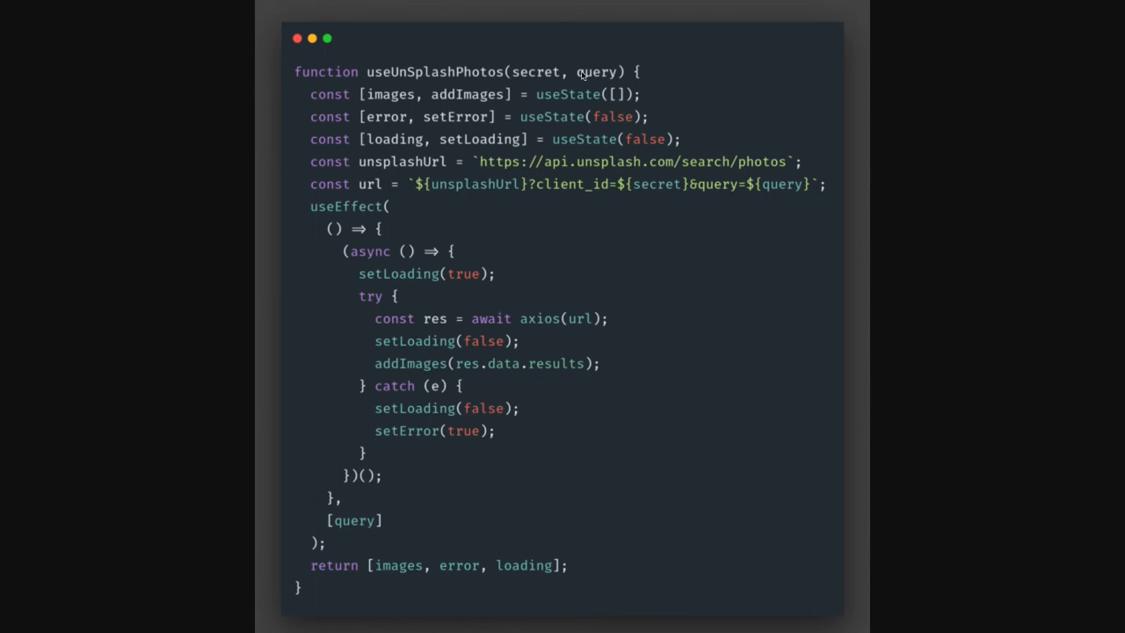
{"action": "mouse_move", "coordinate": [420, 406]}
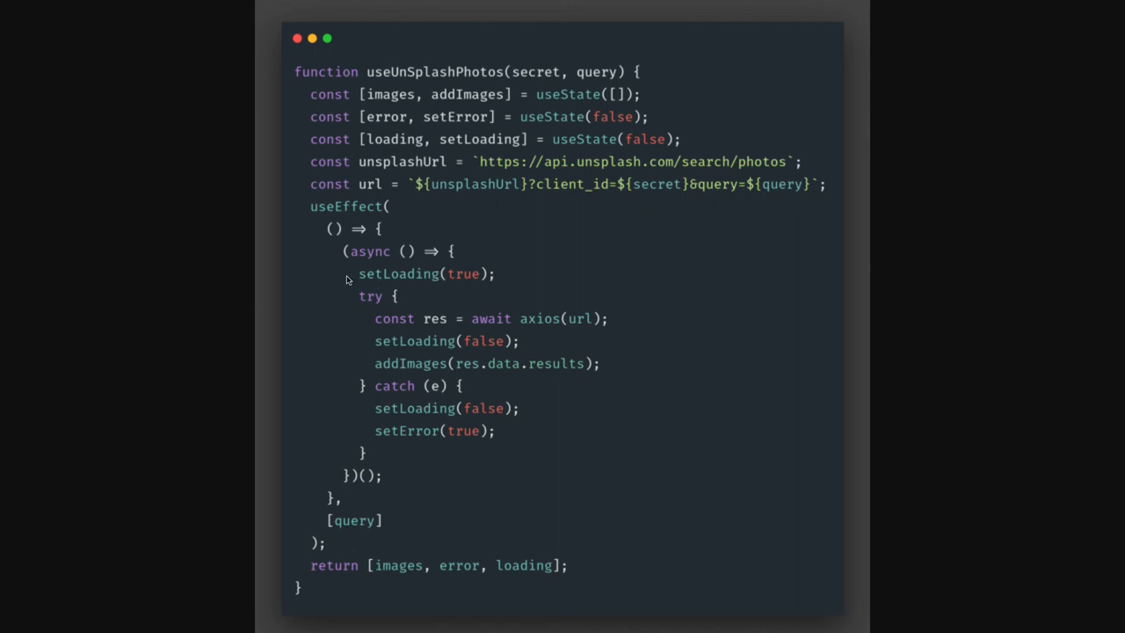
{"action": "mouse_move", "coordinate": [489, 341]}
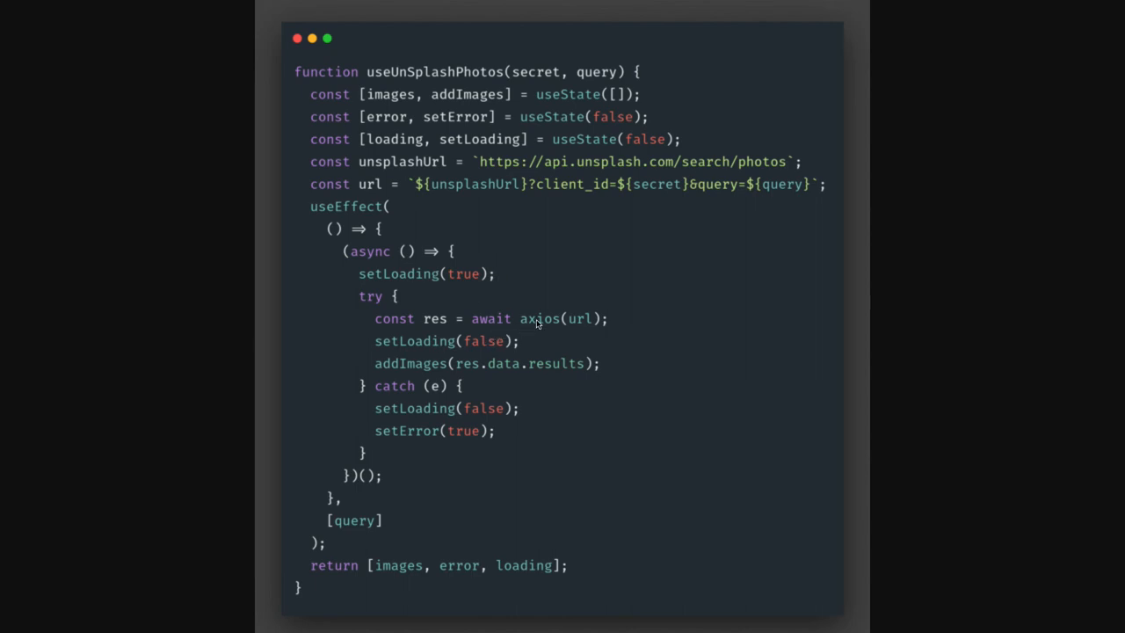
{"action": "mouse_move", "coordinate": [465, 355]}
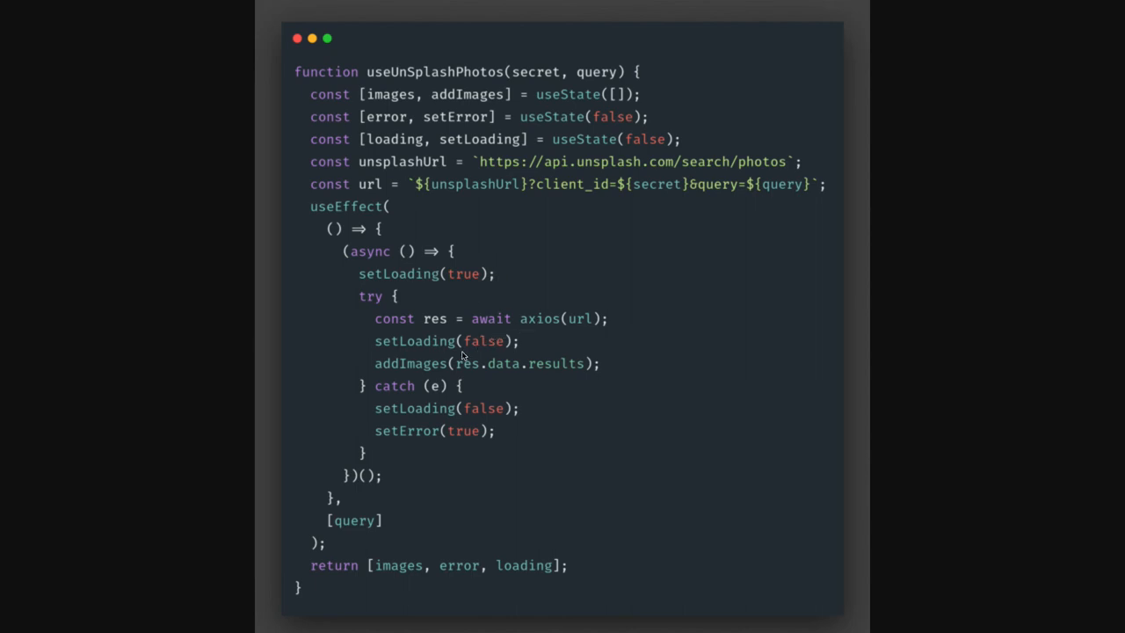
{"action": "mouse_move", "coordinate": [535, 375]}
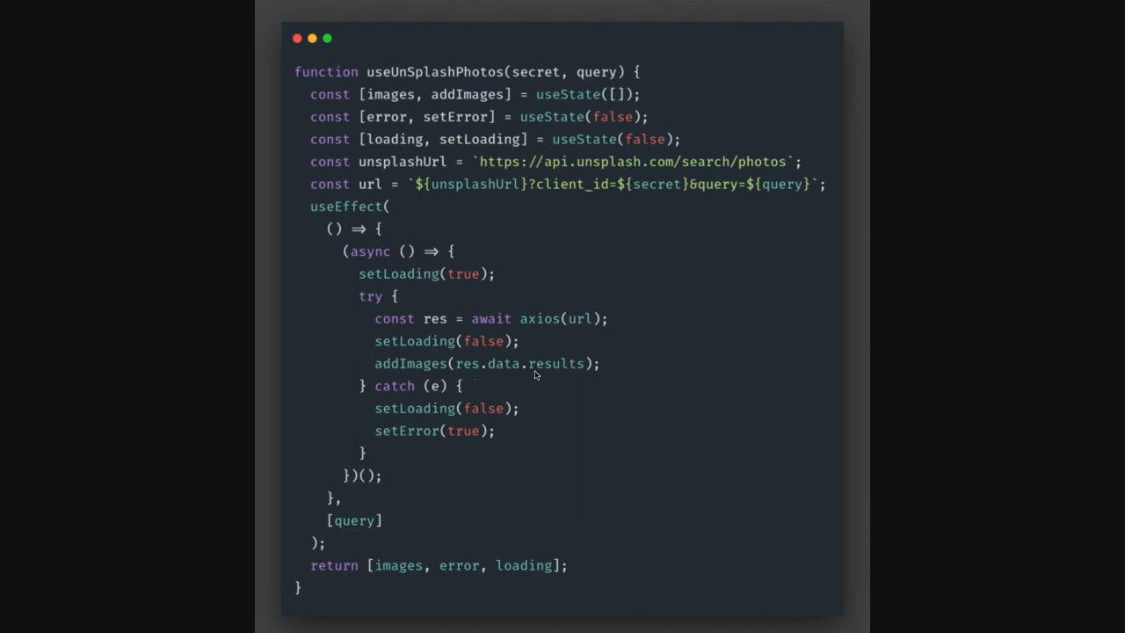
{"action": "mouse_move", "coordinate": [404, 570]}
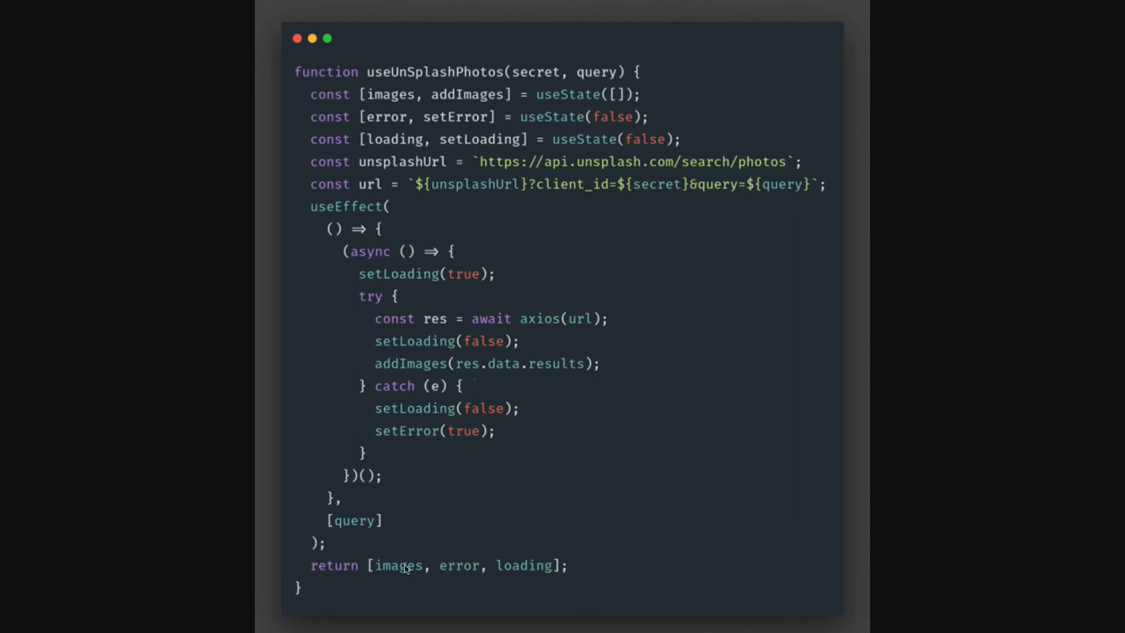
{"action": "mouse_move", "coordinate": [548, 569]}
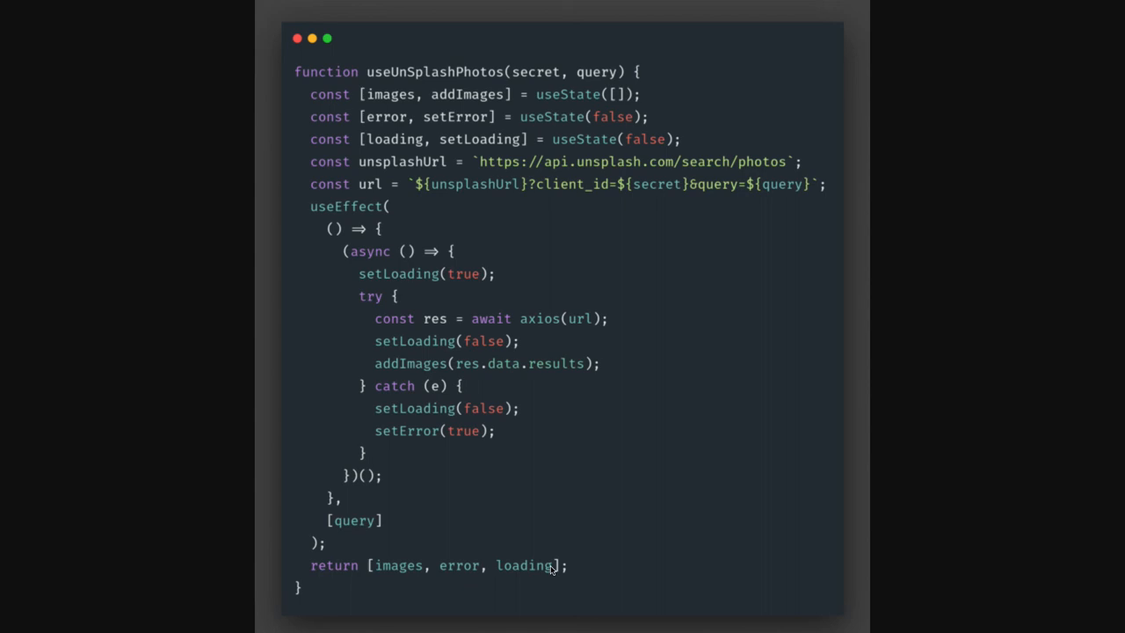